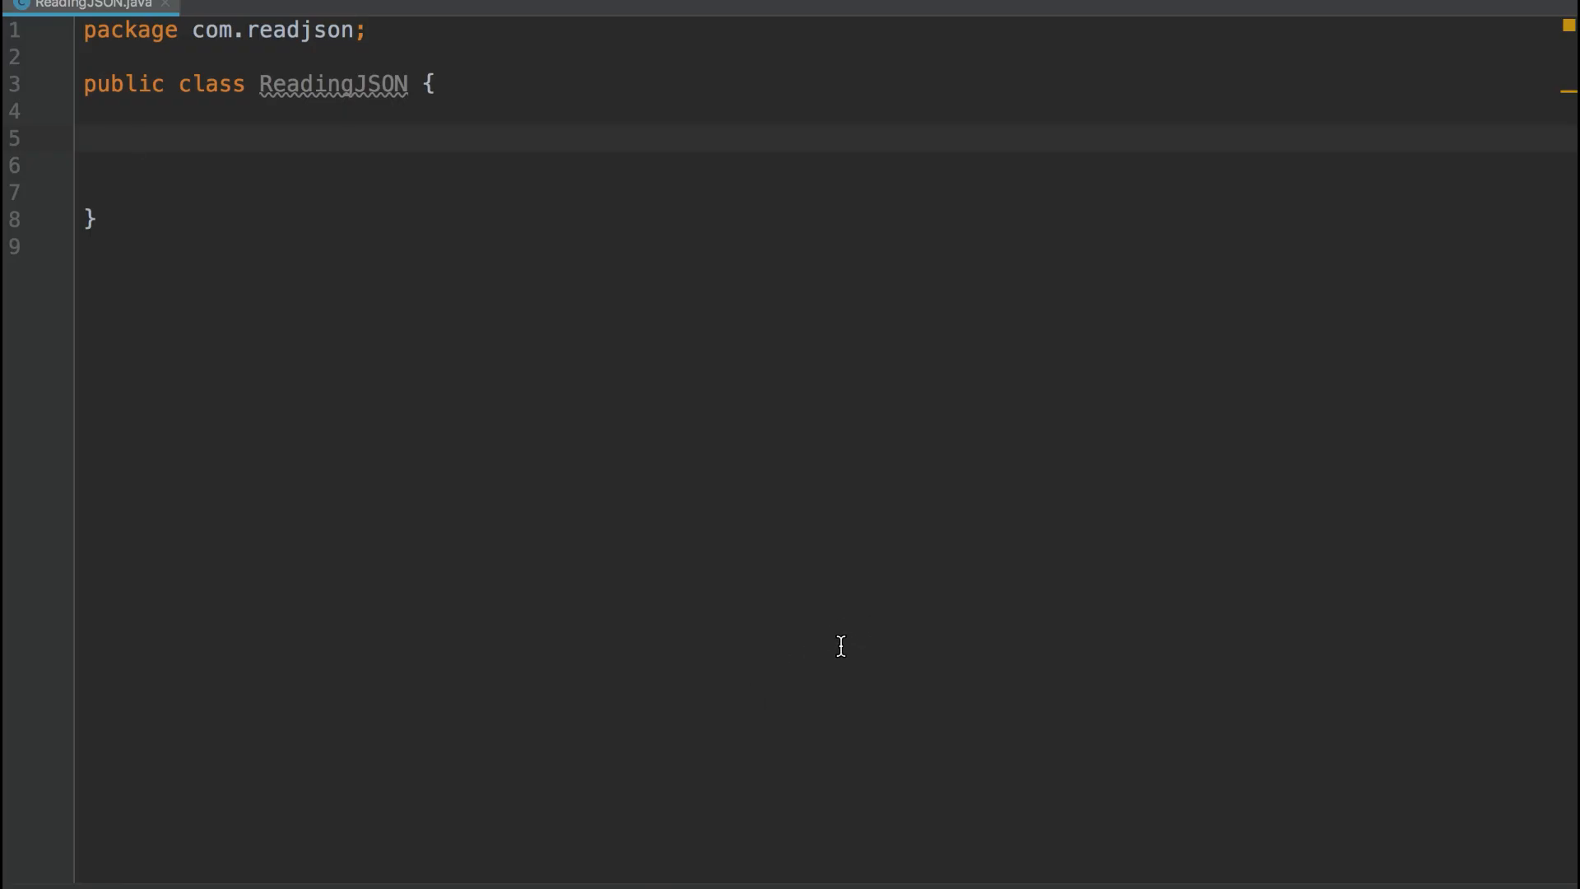
mouse_move(522, 369)
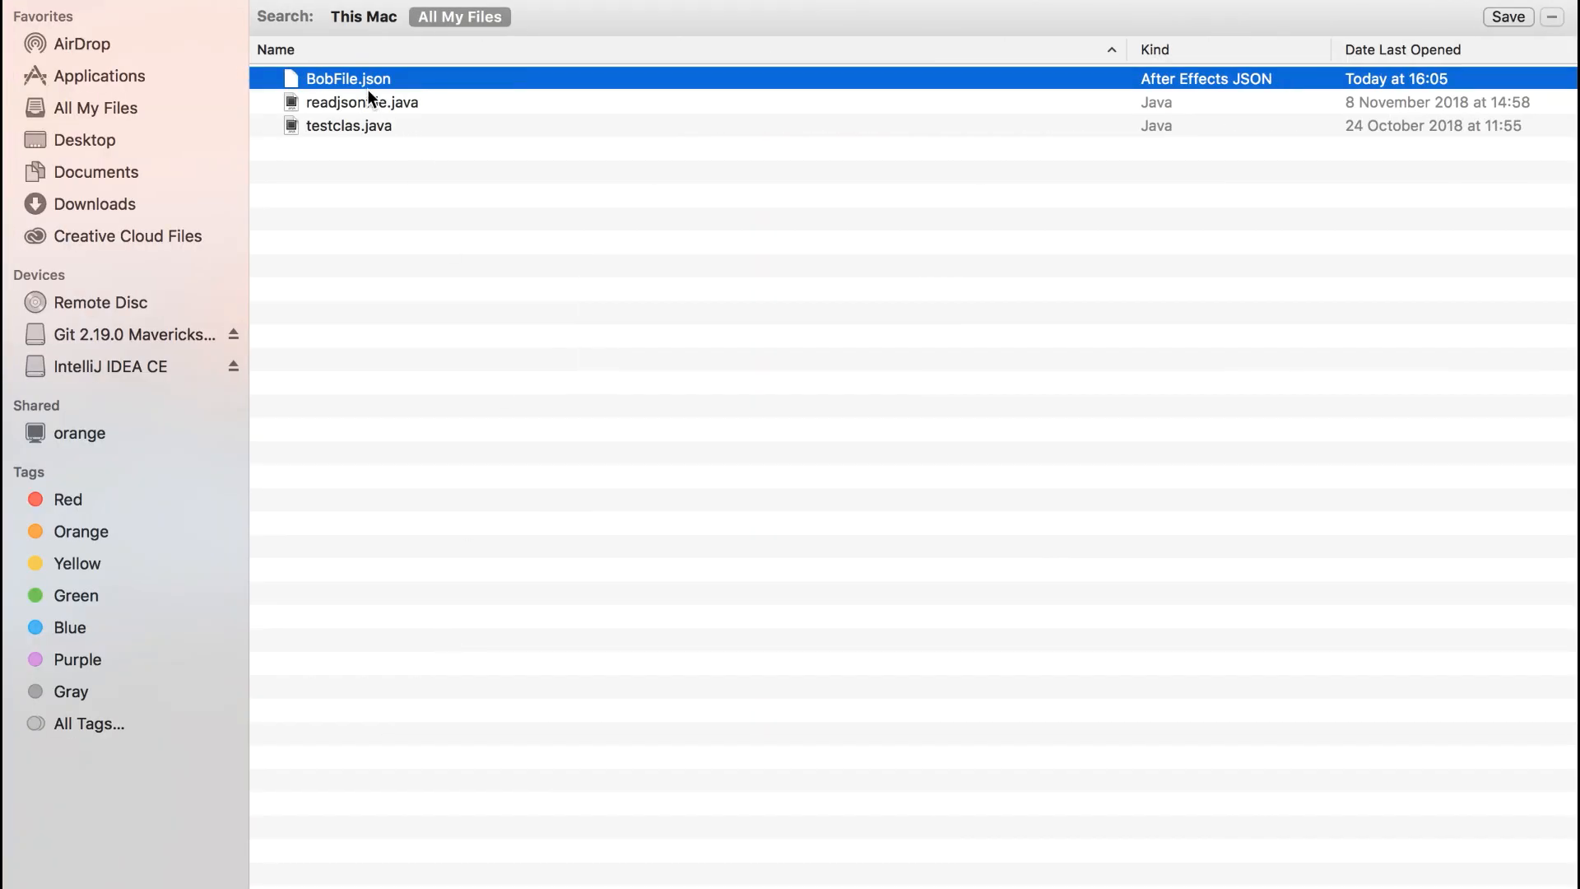
Open BobFile.json in Sublime Text to review its name, emails and family fields
double_click(347, 78)
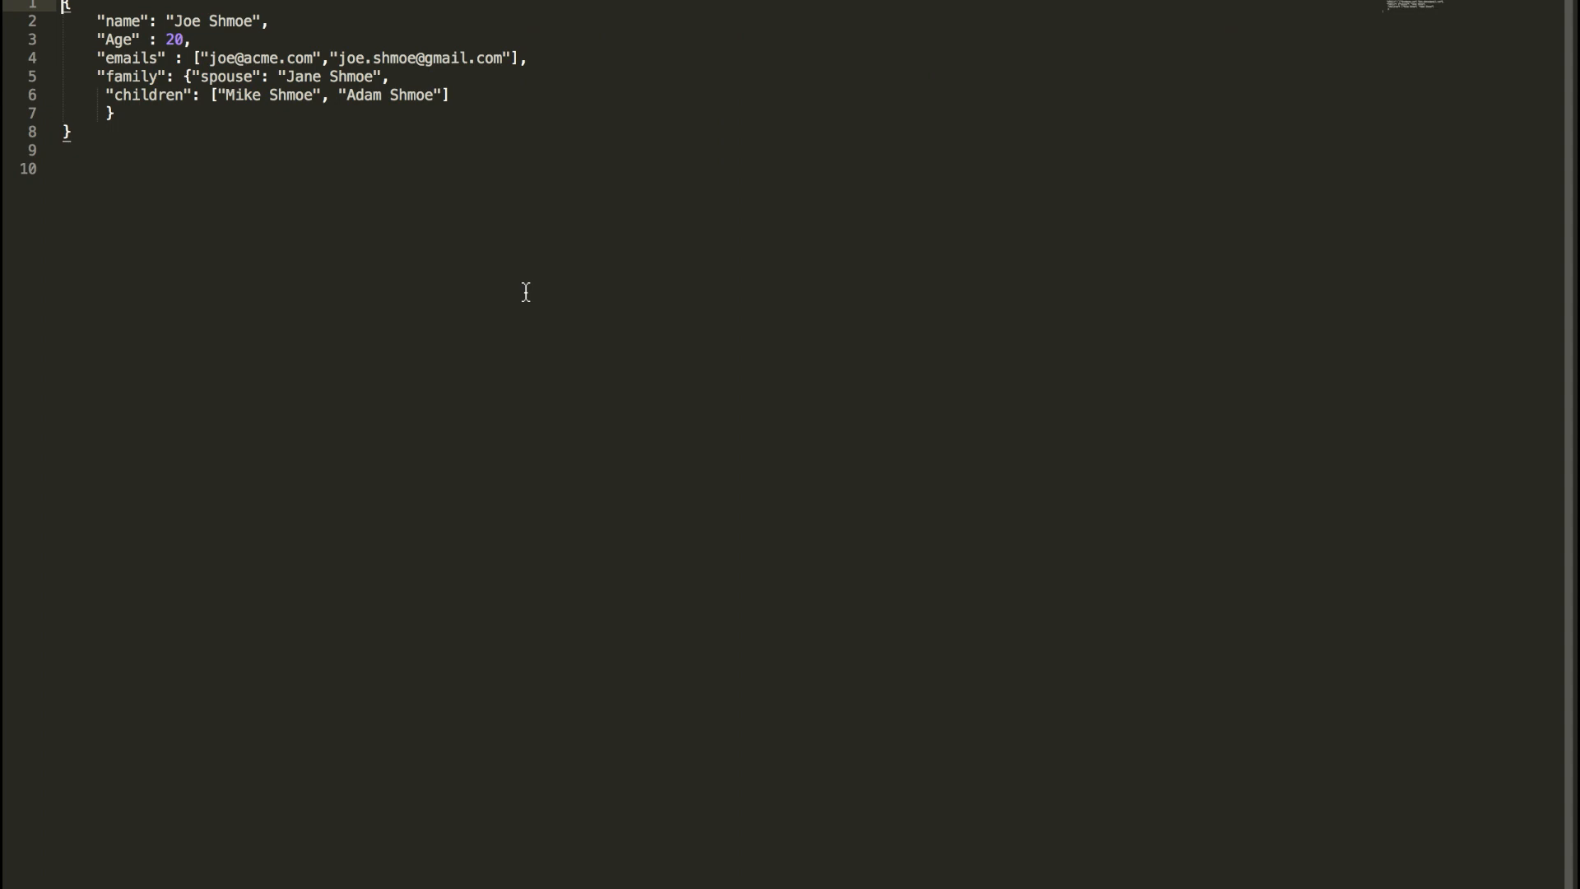
double_click(121, 21)
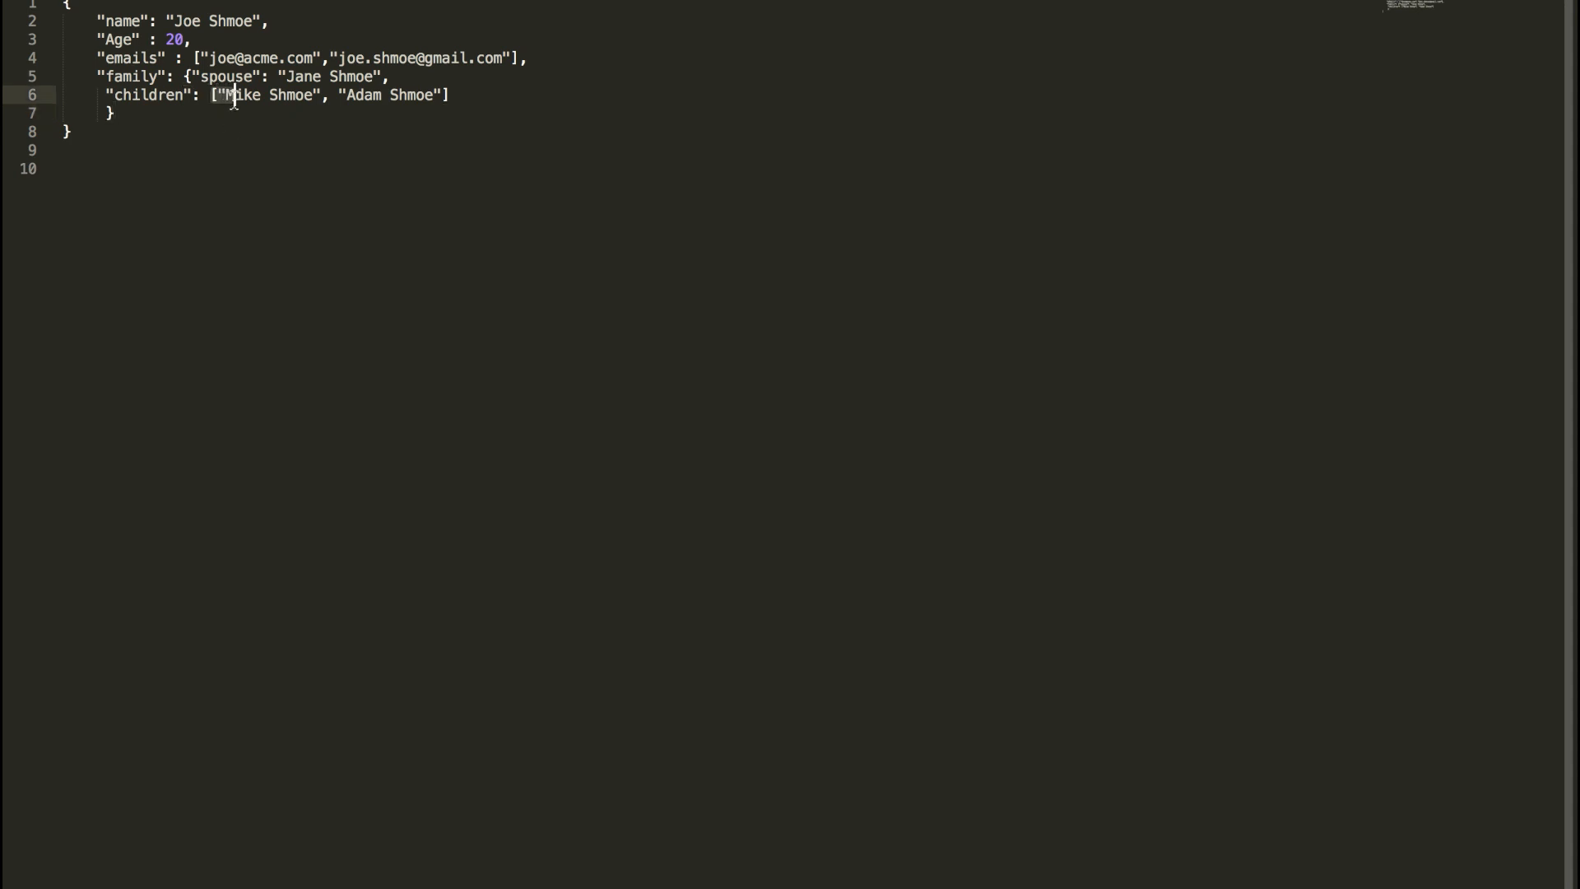
left_click_drag(230, 94, 441, 95)
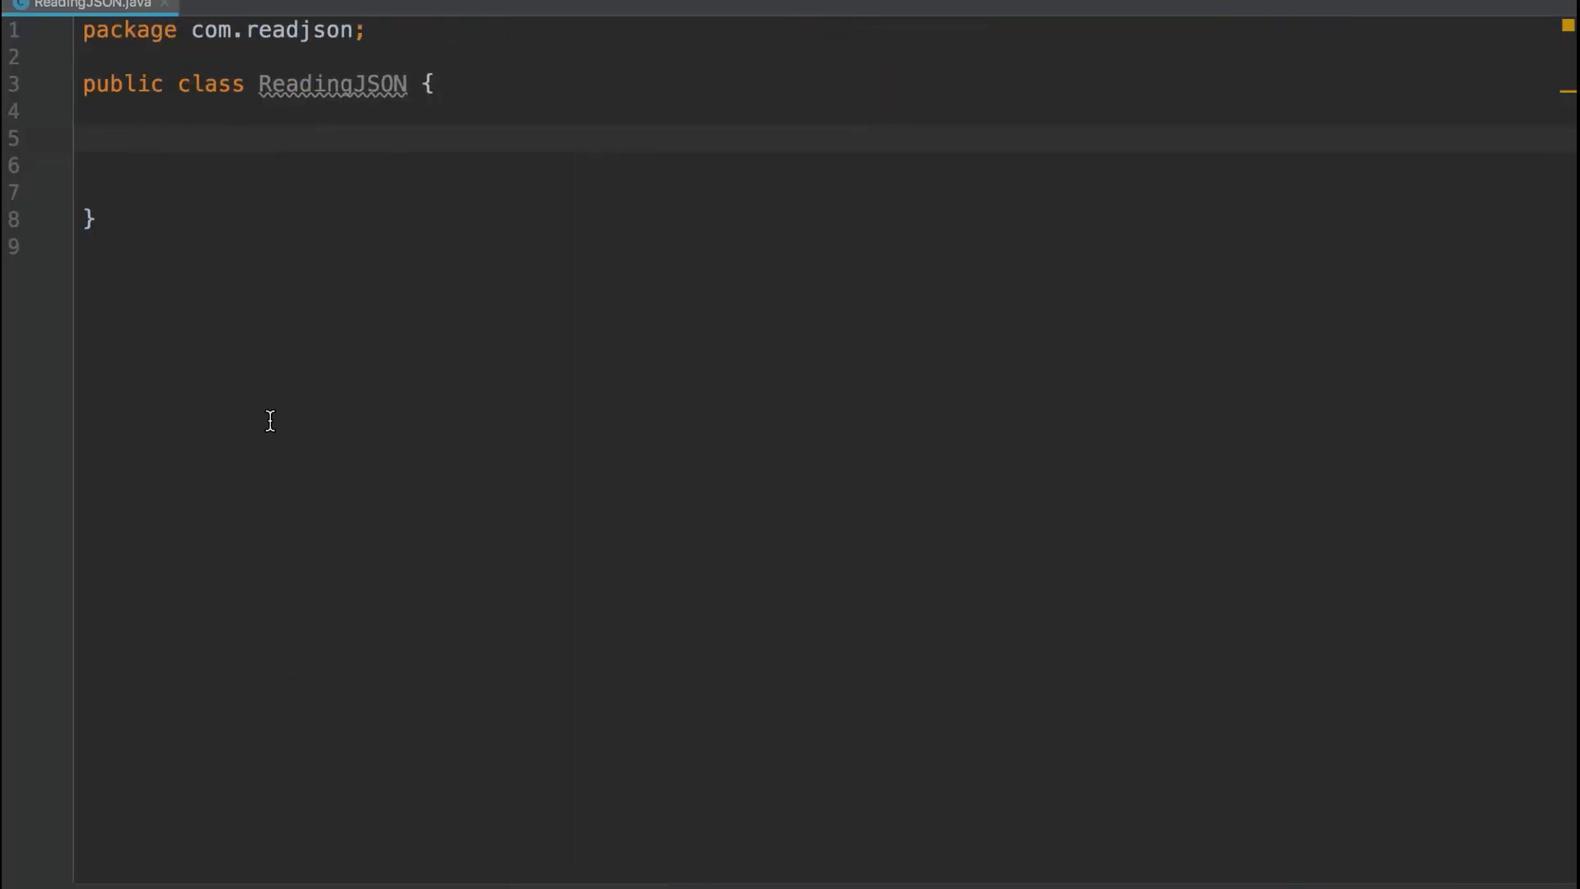
Add a main method with String contents = new String(Files.readAllBytes(Paths.get(first)))
type("ps")
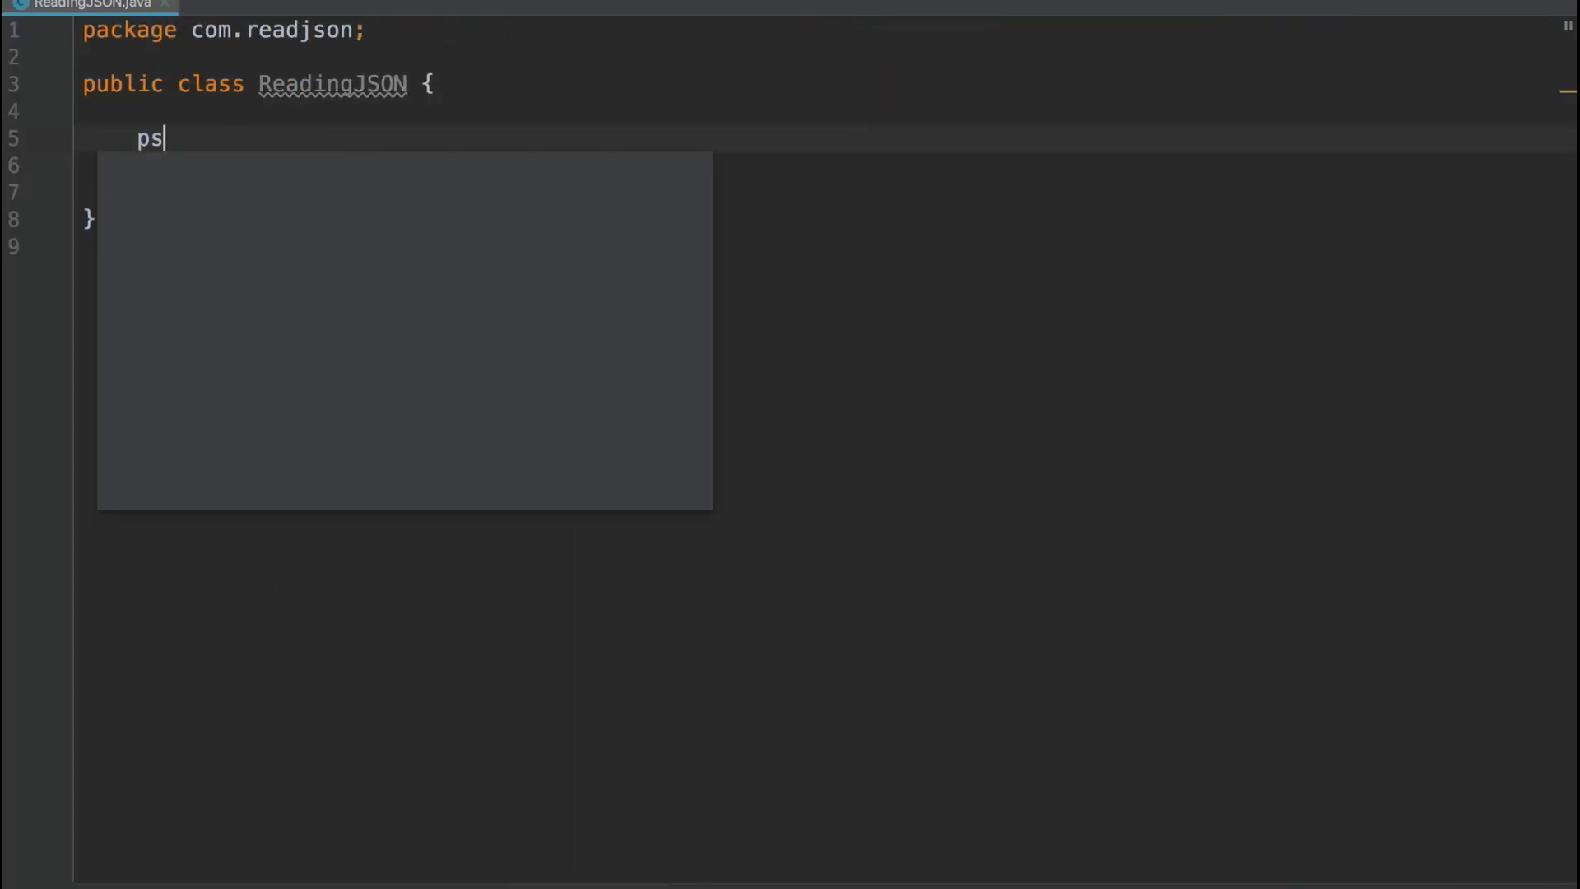
key("Tab")
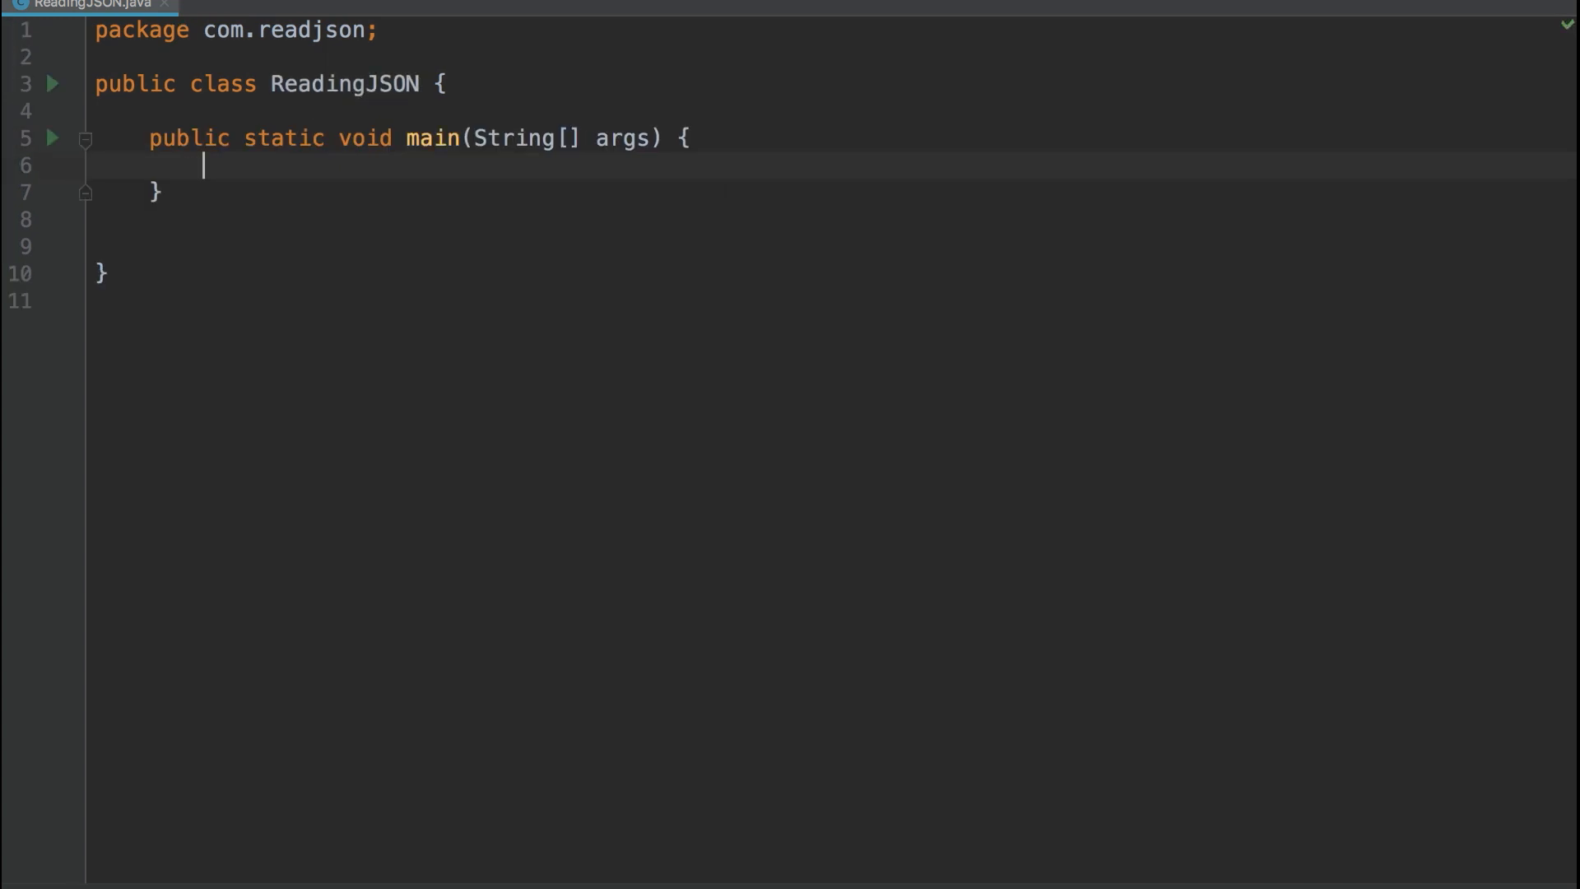
type("S")
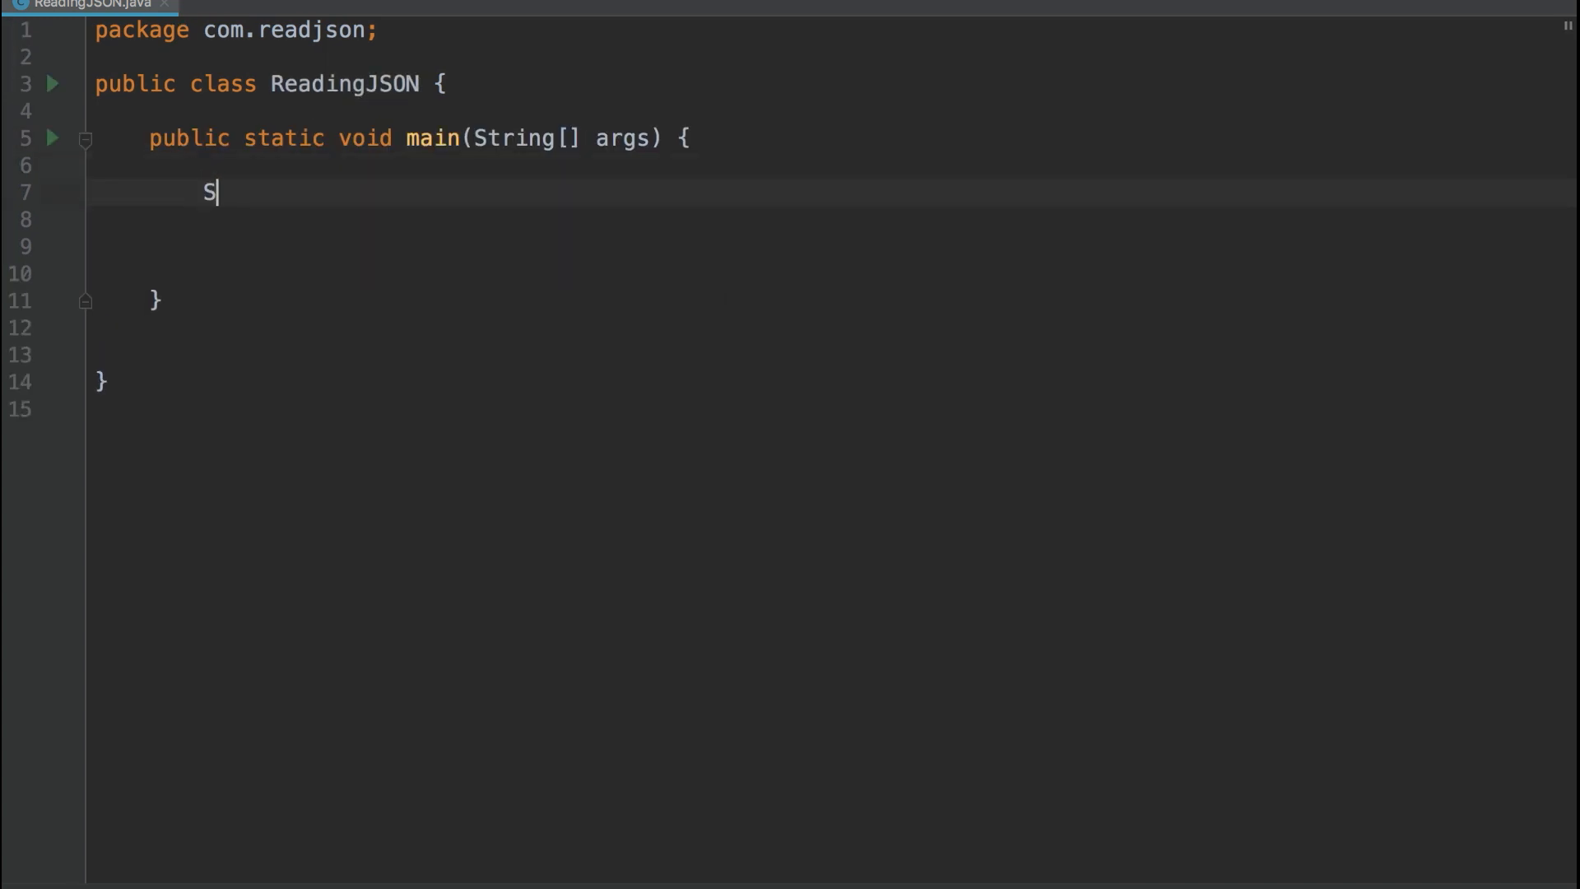
type("tring co")
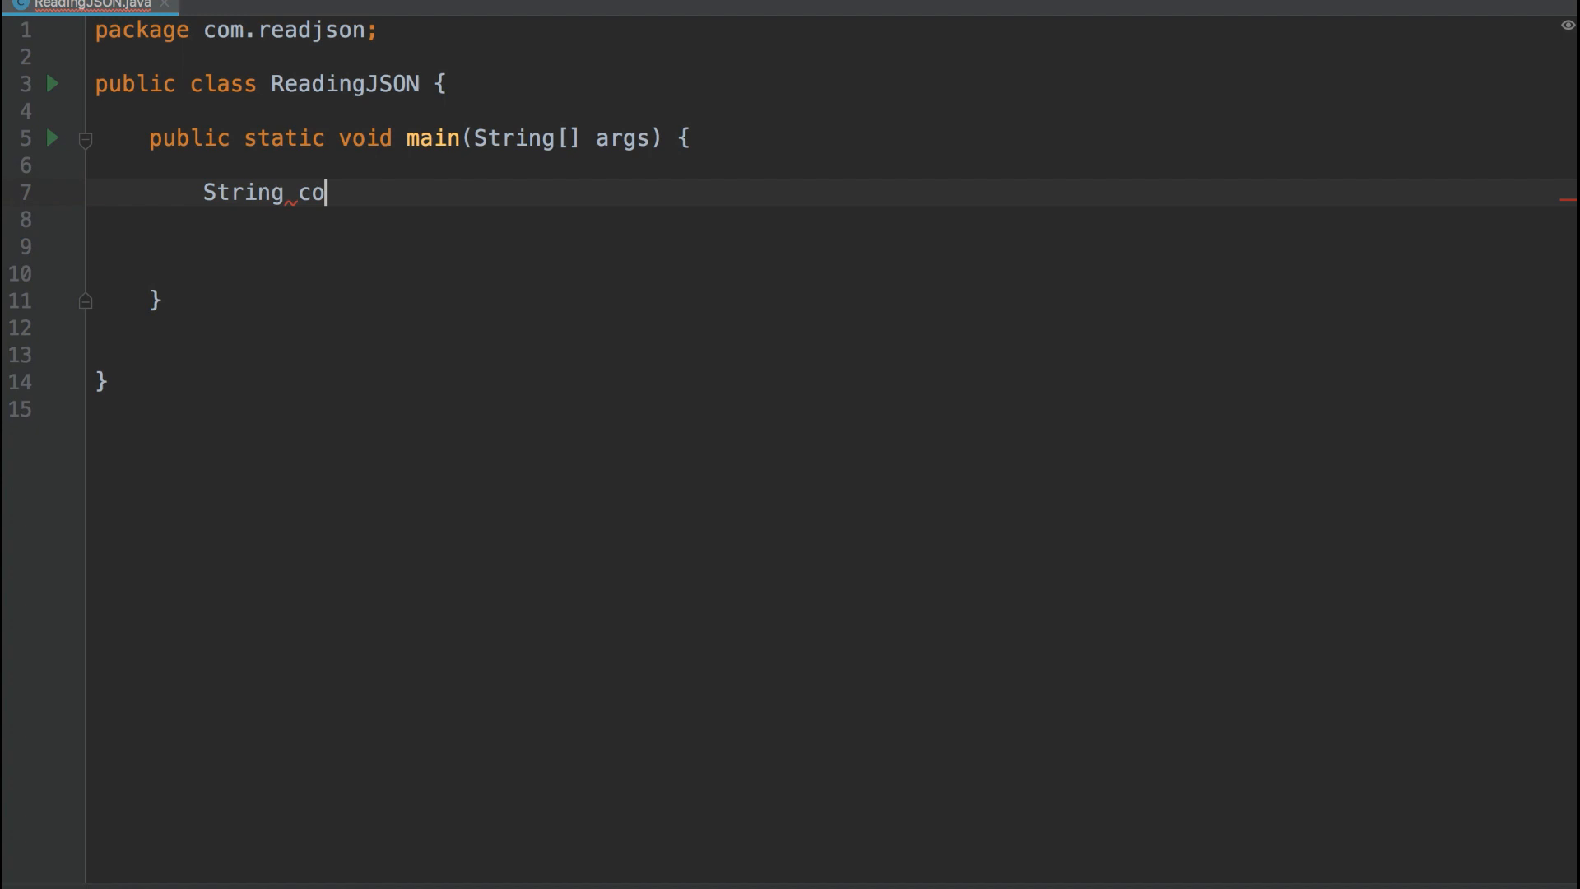
type("ntents")
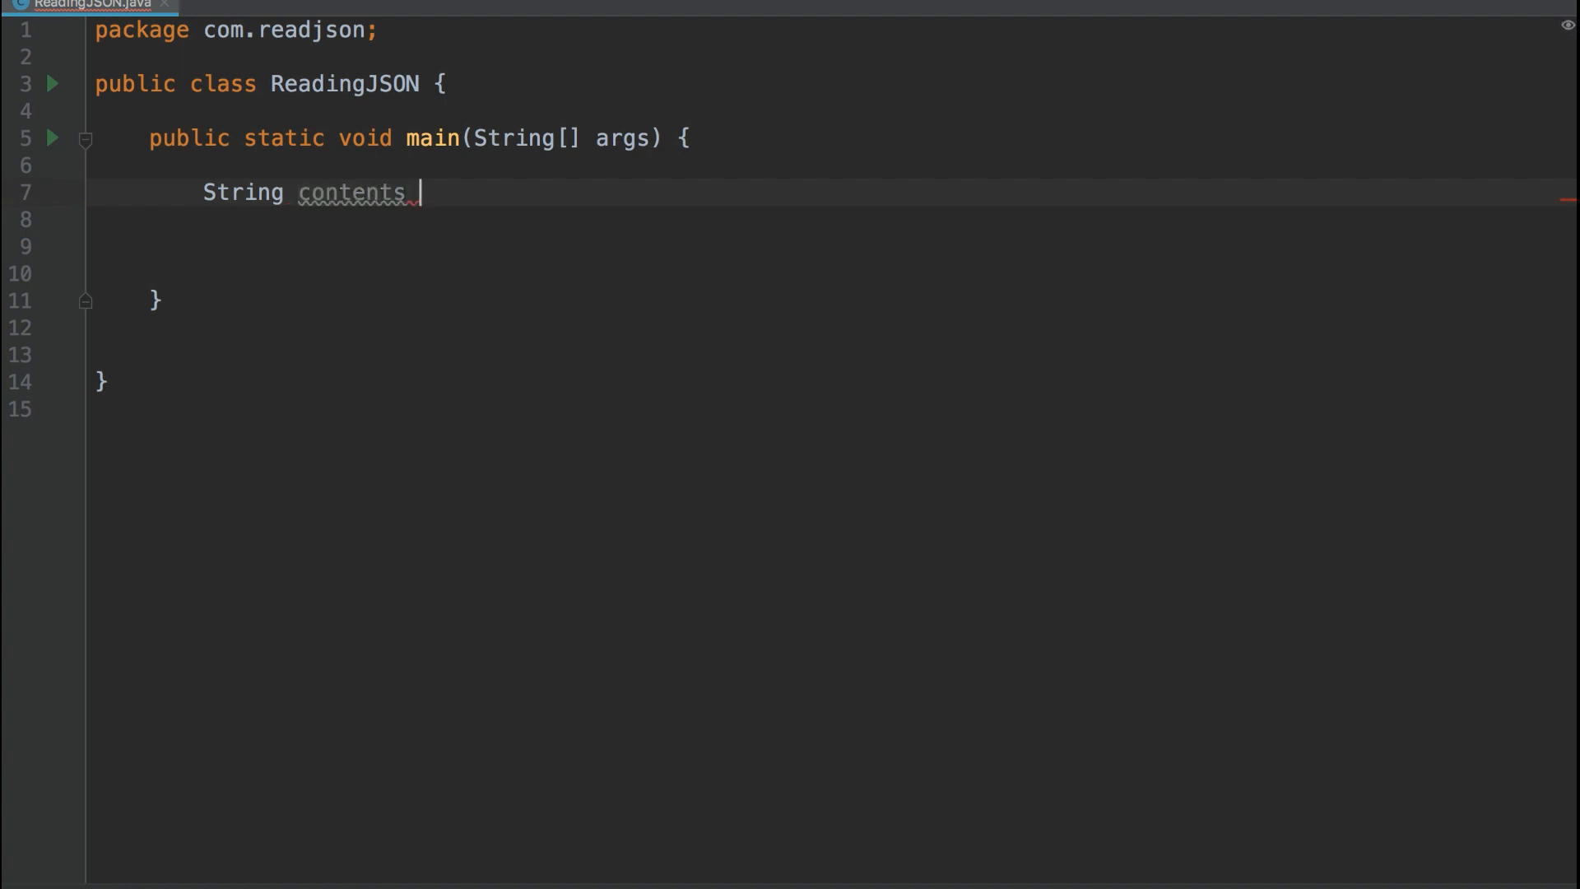
type("= new")
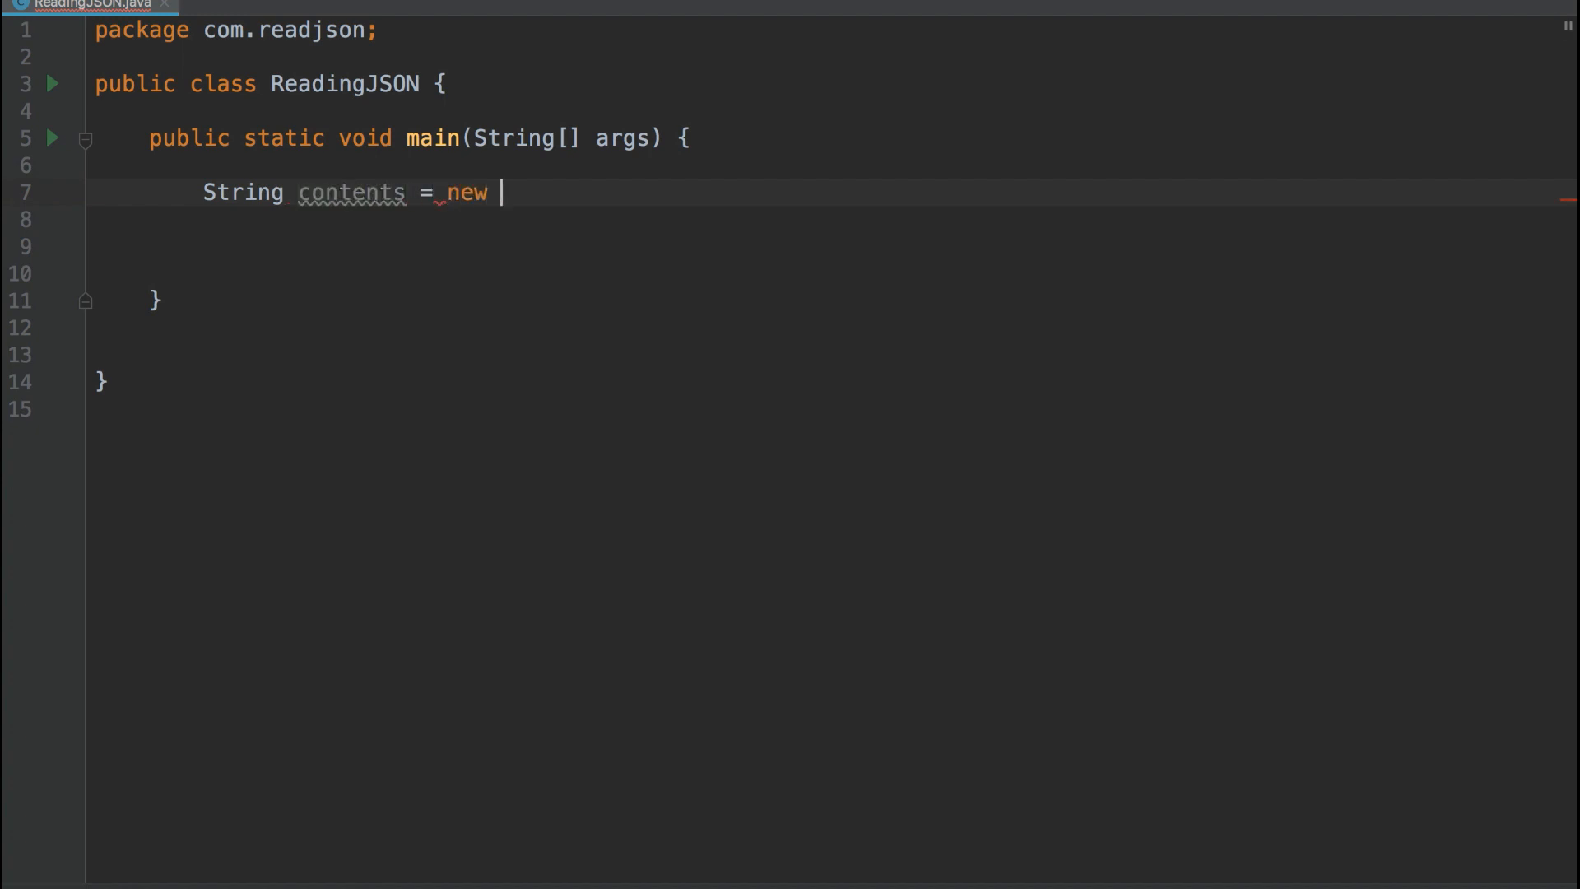
type("Stri")
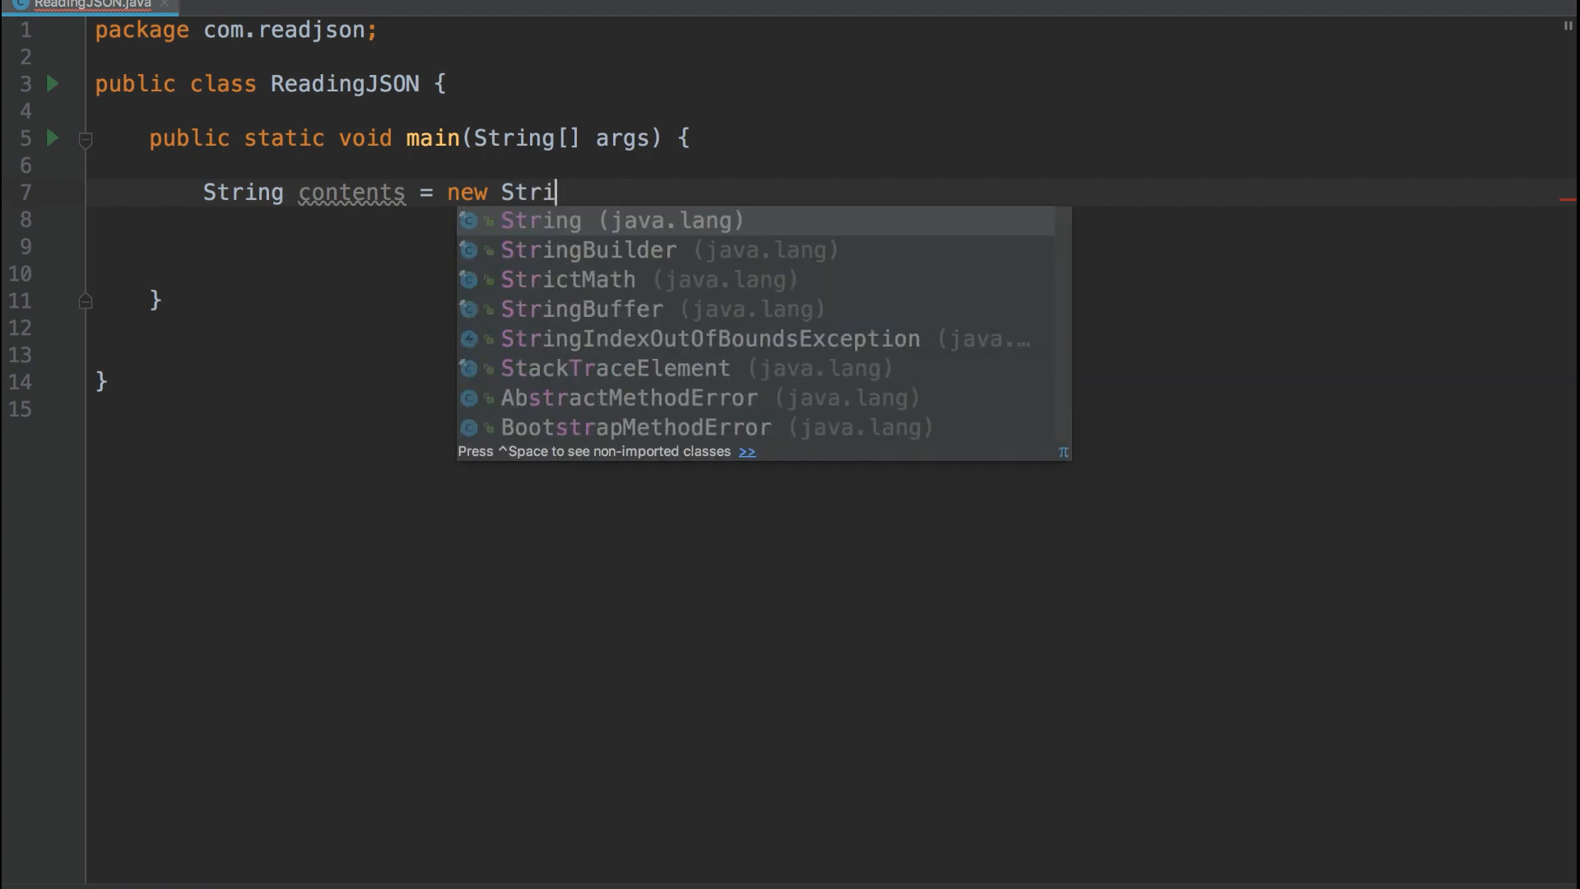
left_click(540, 219)
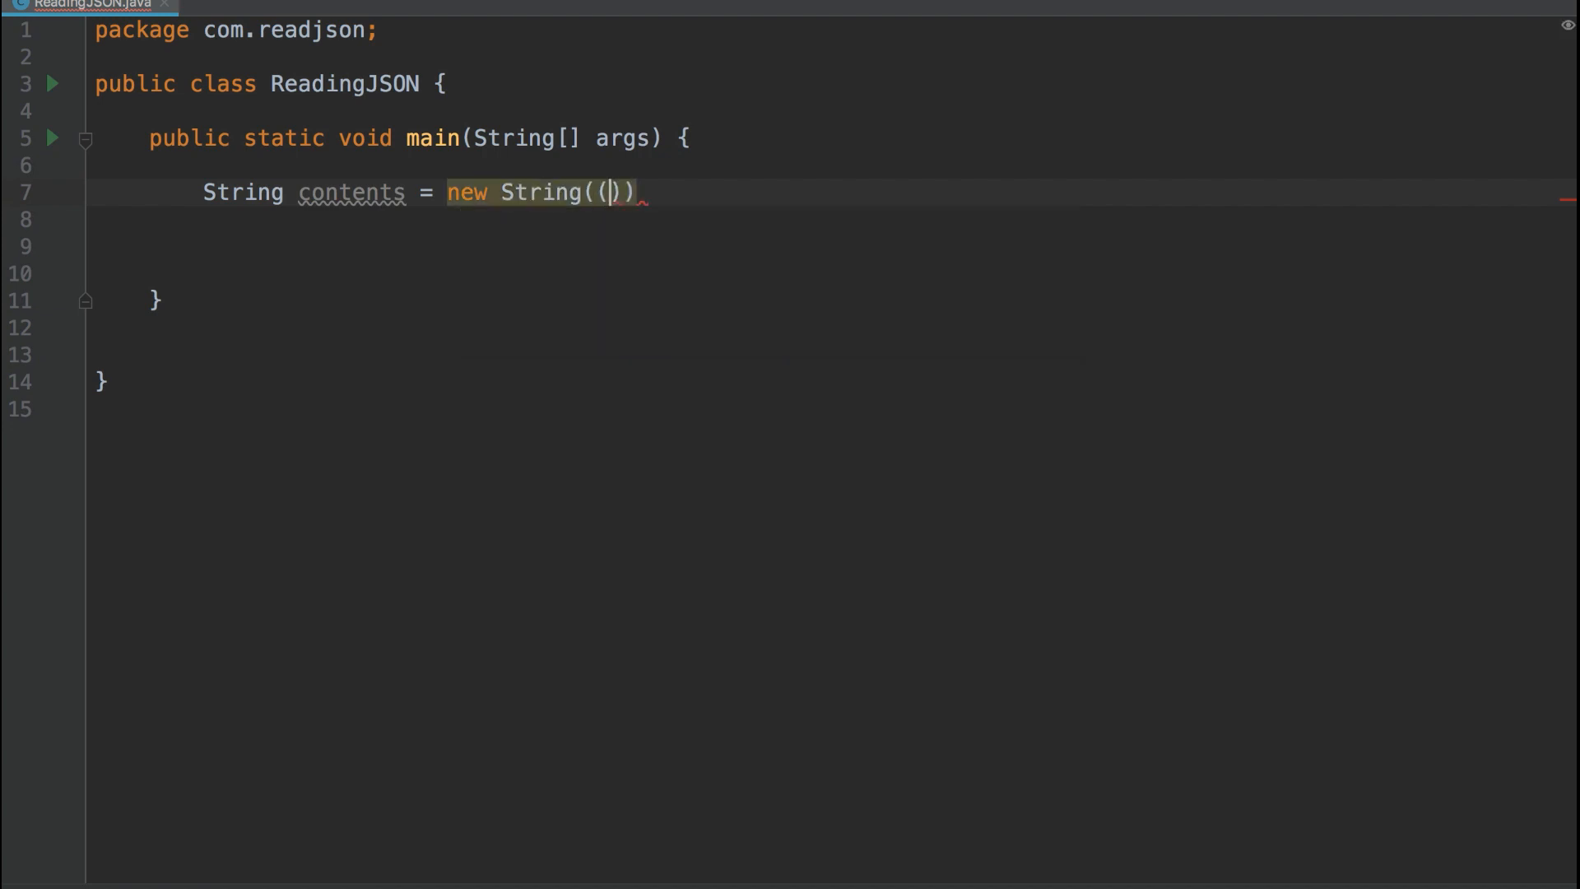
type("Files.readAllBytes(Pa")
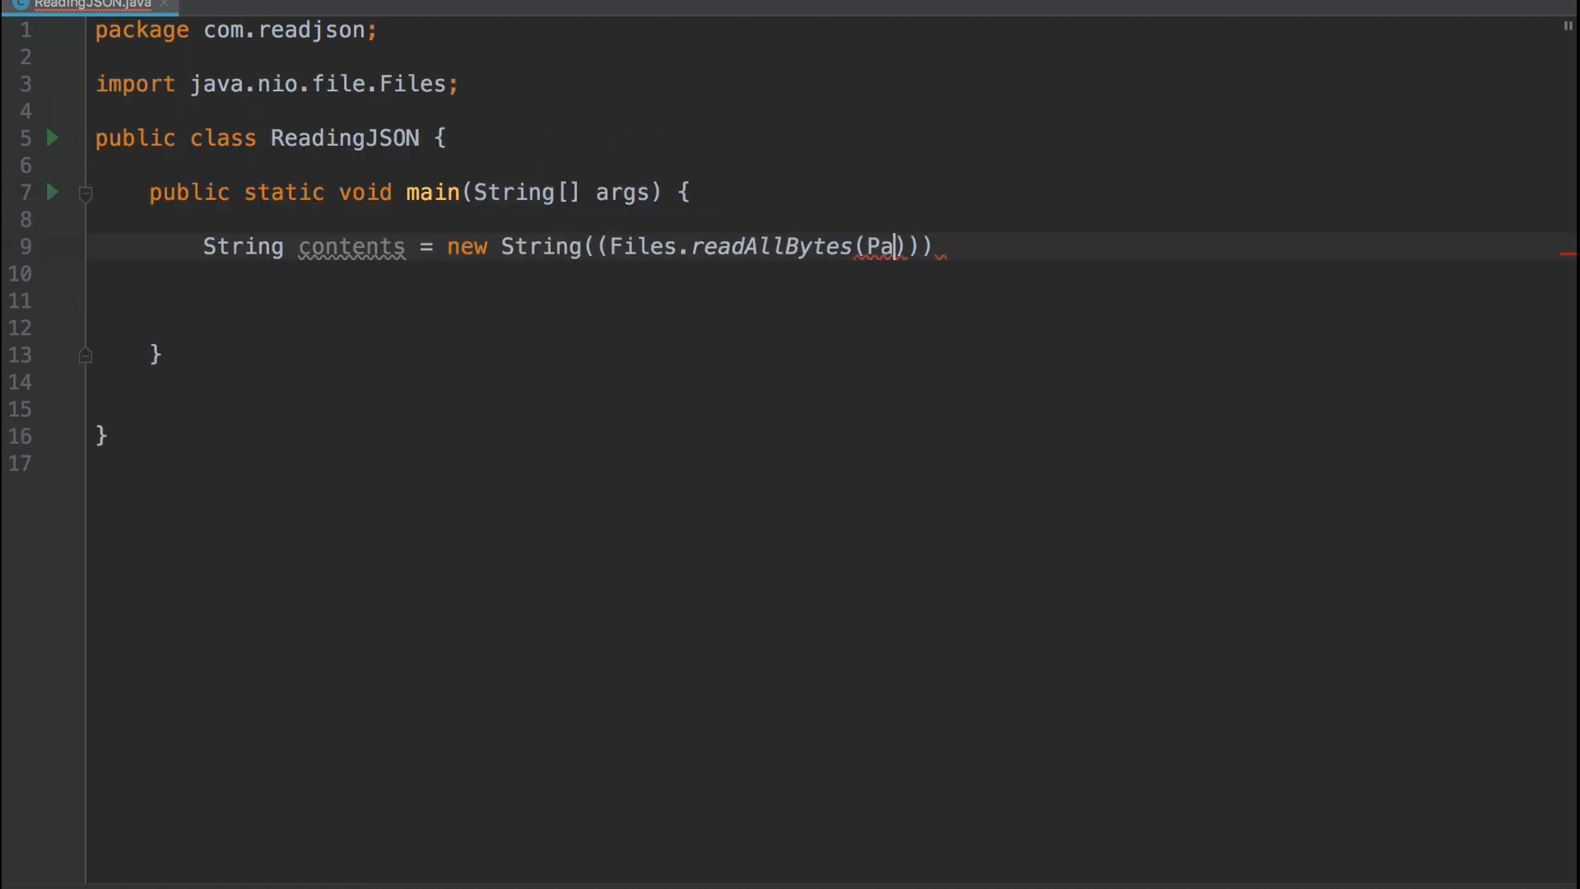
type("t")
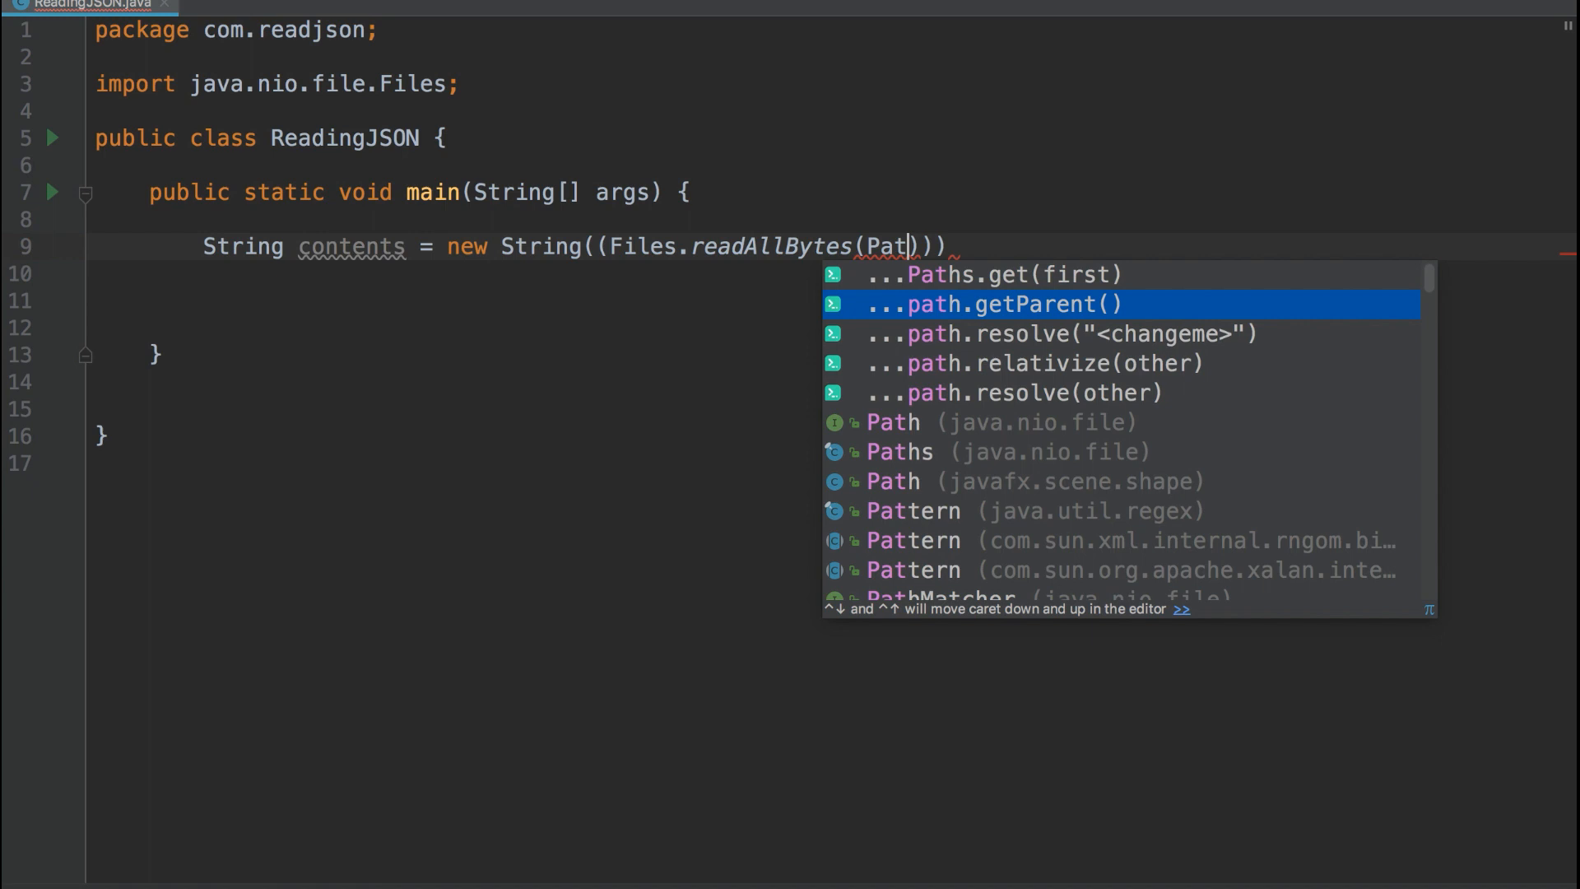
key("Up")
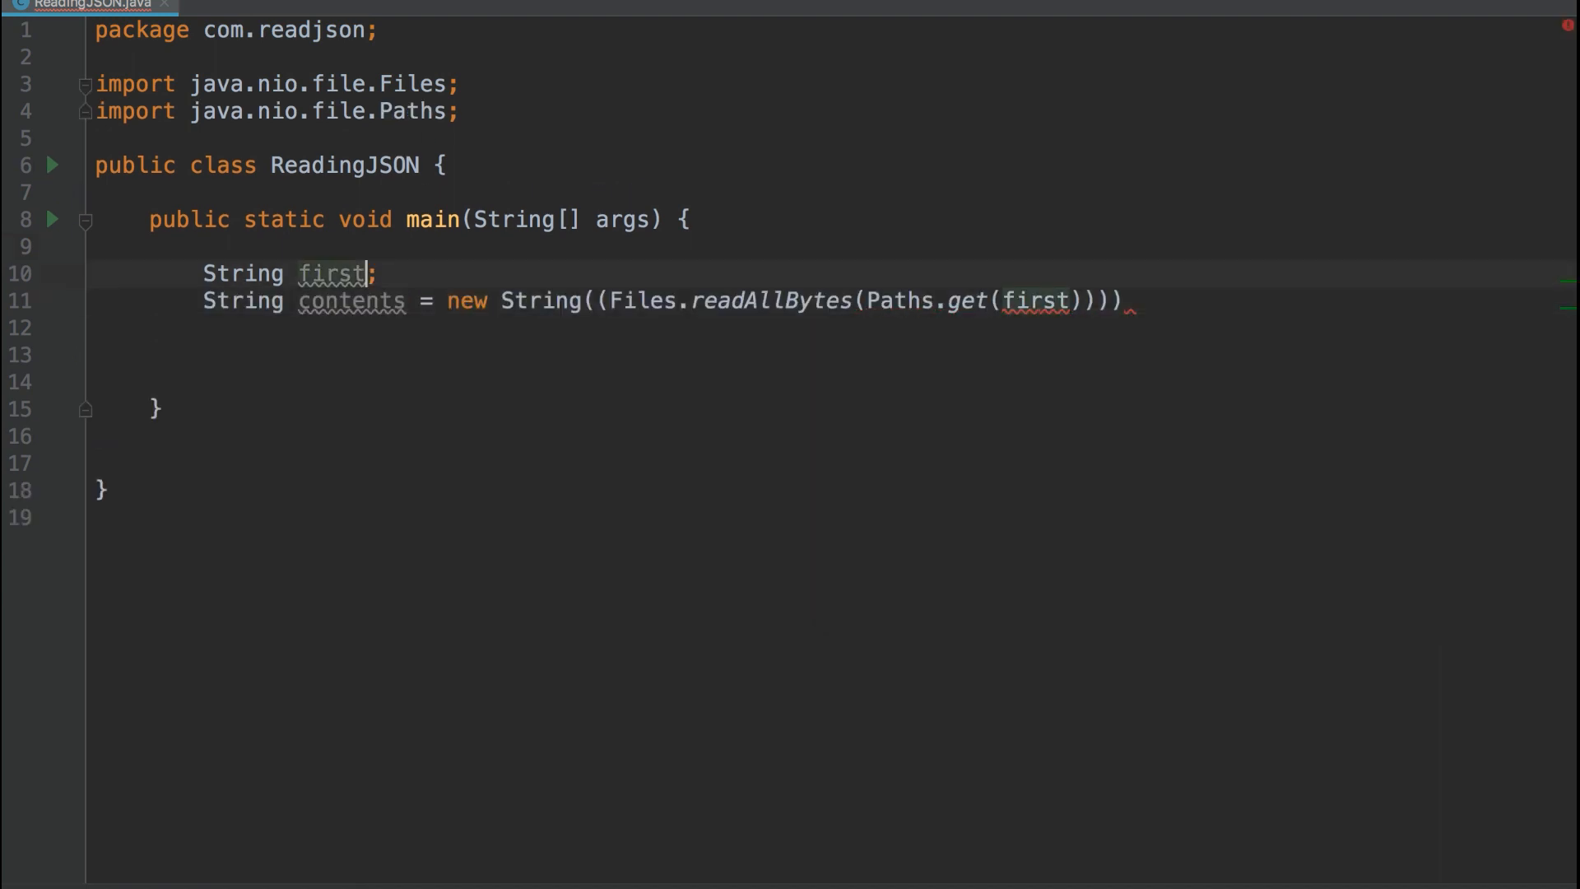
Set first to "/Users/temp/Documents/BobFile.json" and surround the read with try/catch for IOException
type("= \"/Users/temp/Documents/BobFile.json\"")
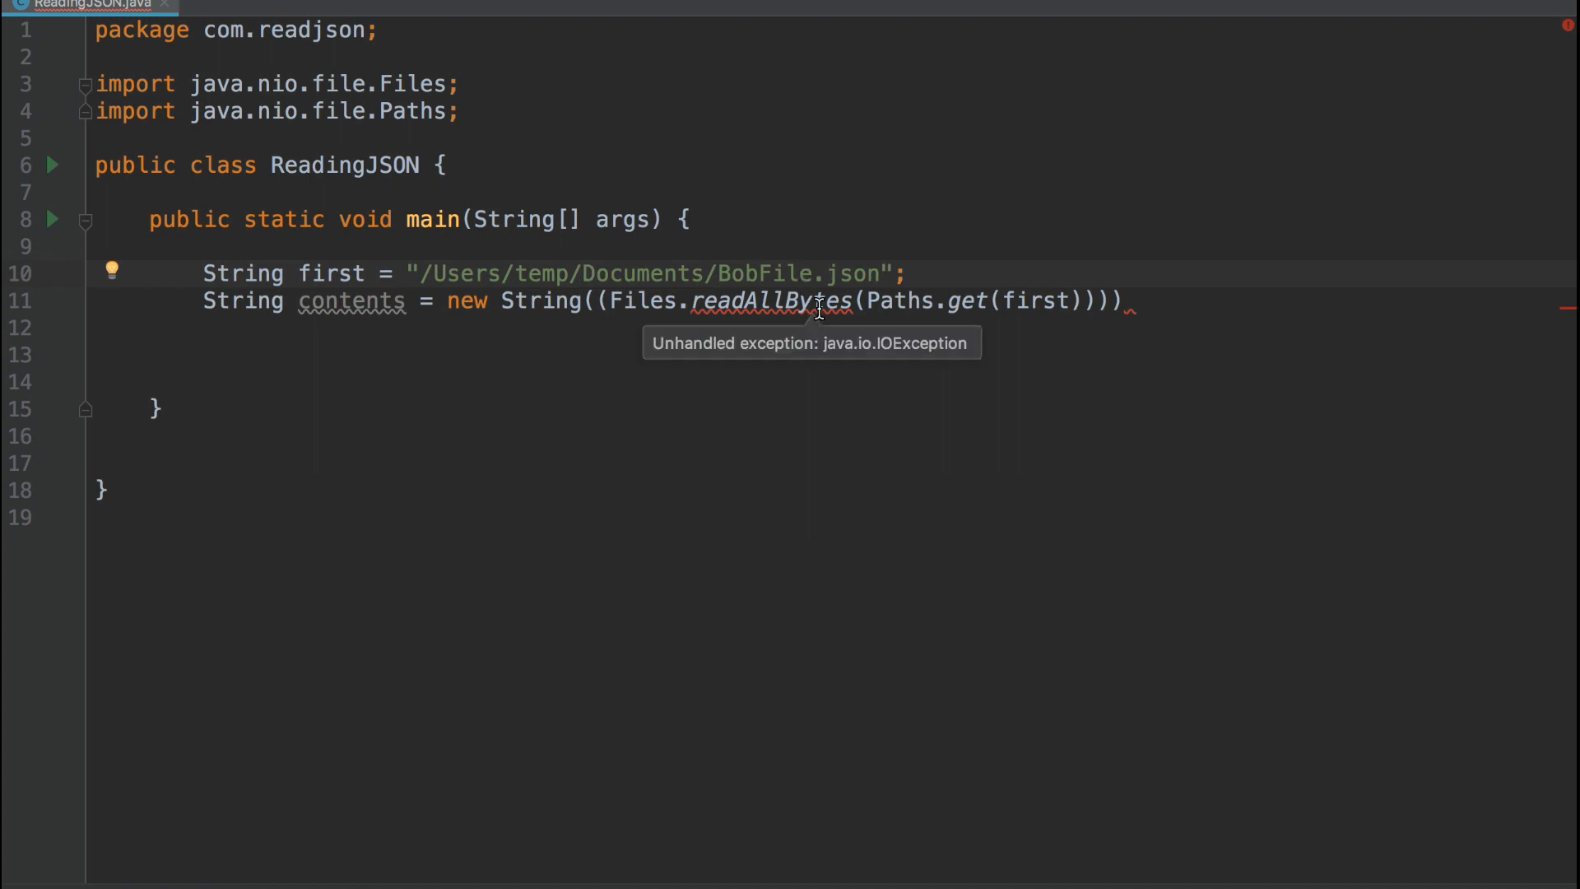
mouse_move(108, 292)
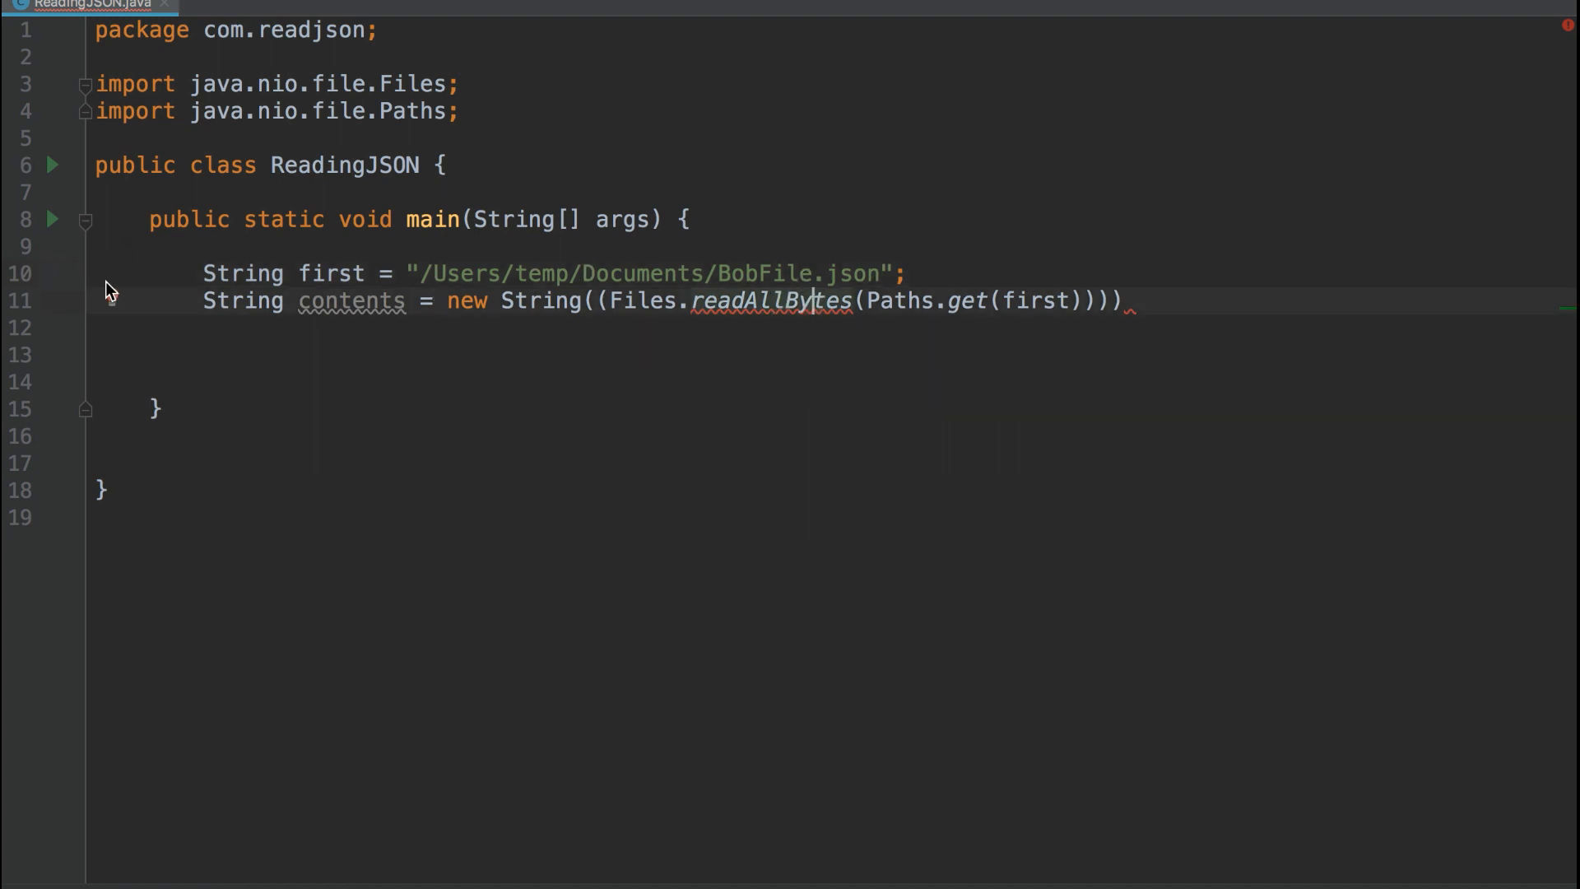
left_click(109, 296)
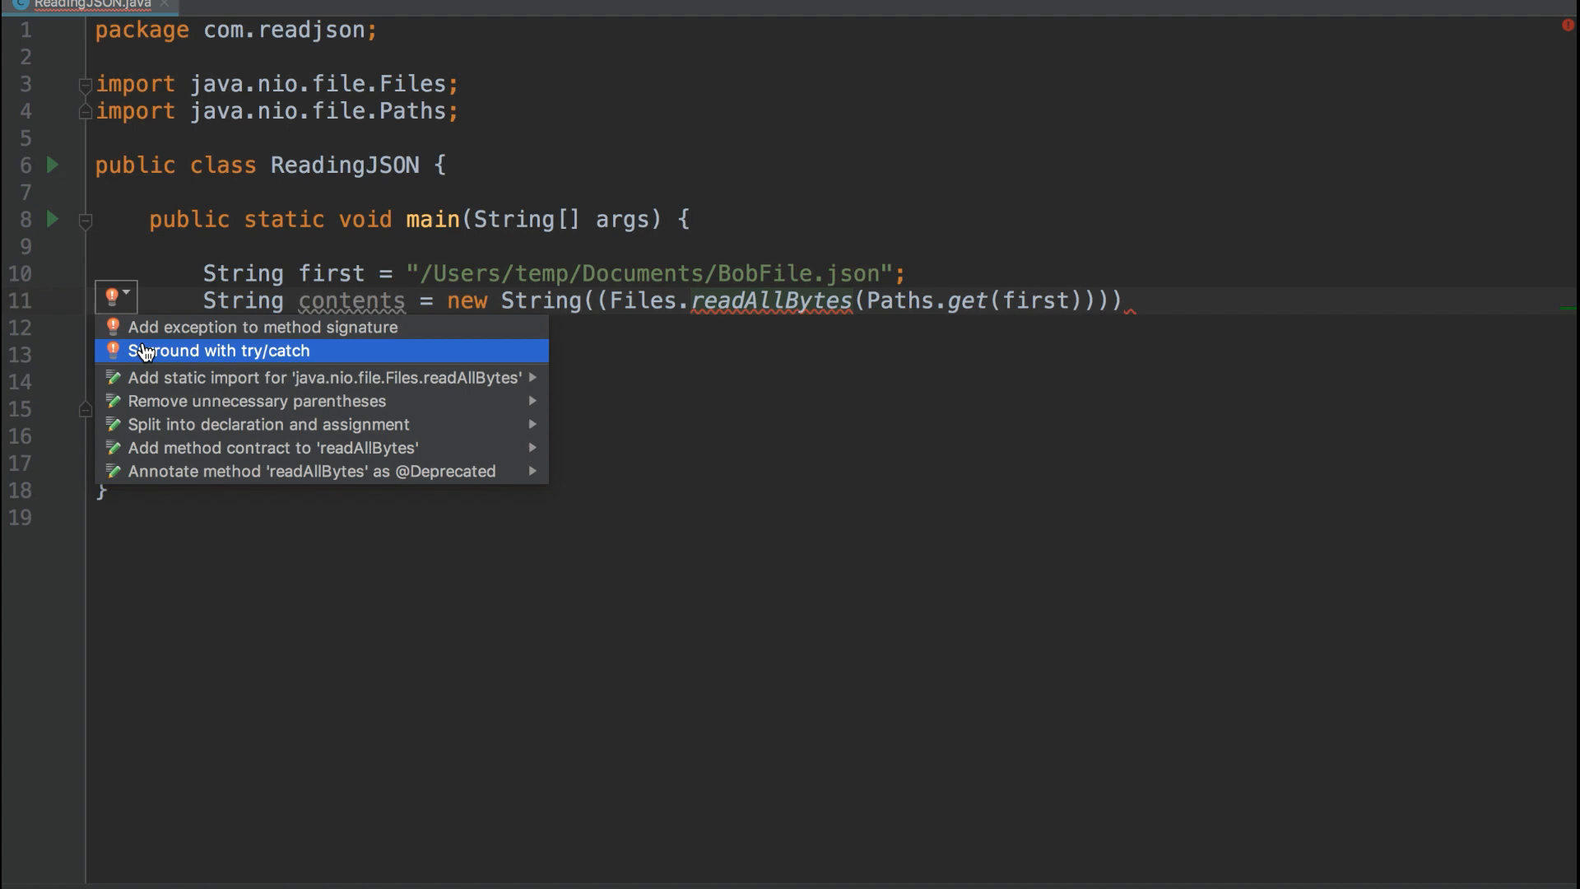
left_click(220, 350)
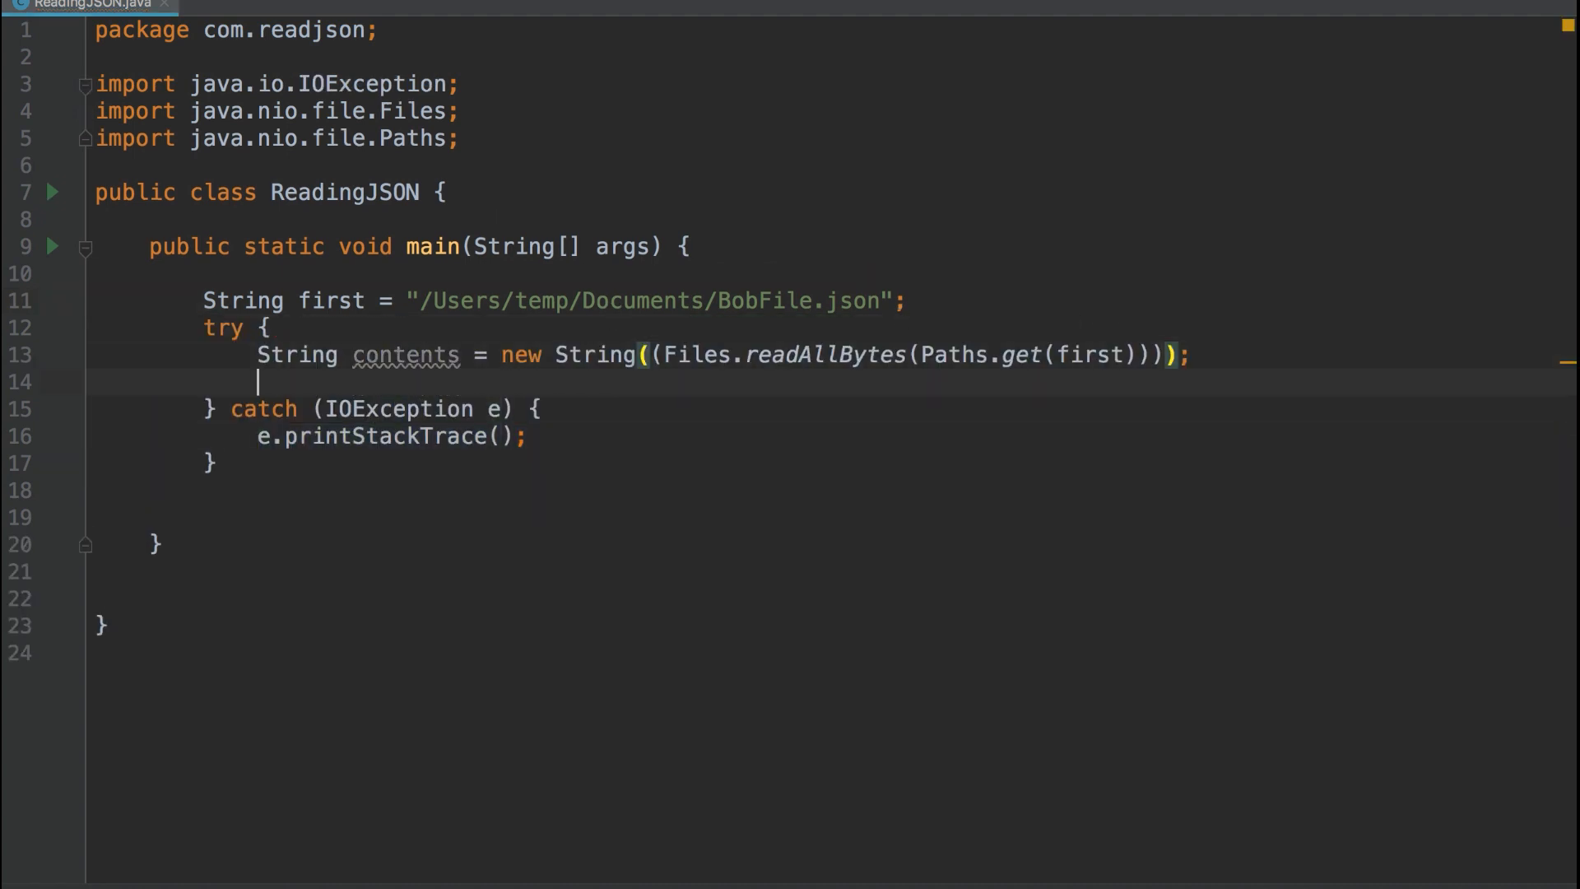
Write JSONObject o = new JSONObject(contents) inside the try block, importing org.json.JSONObject
type("JSON")
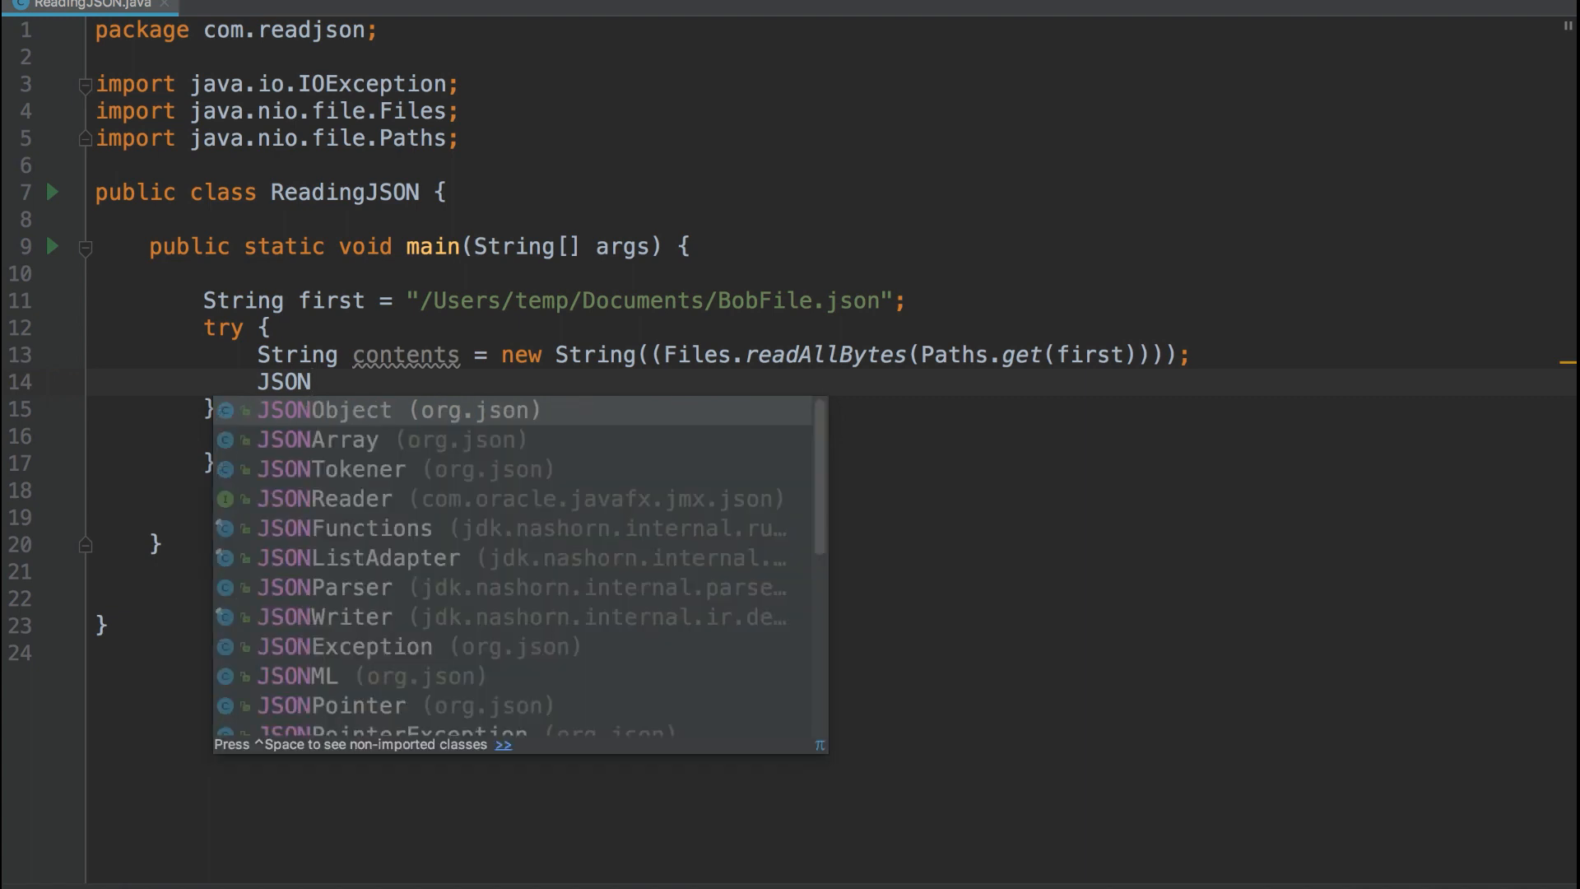
left_click(325, 410)
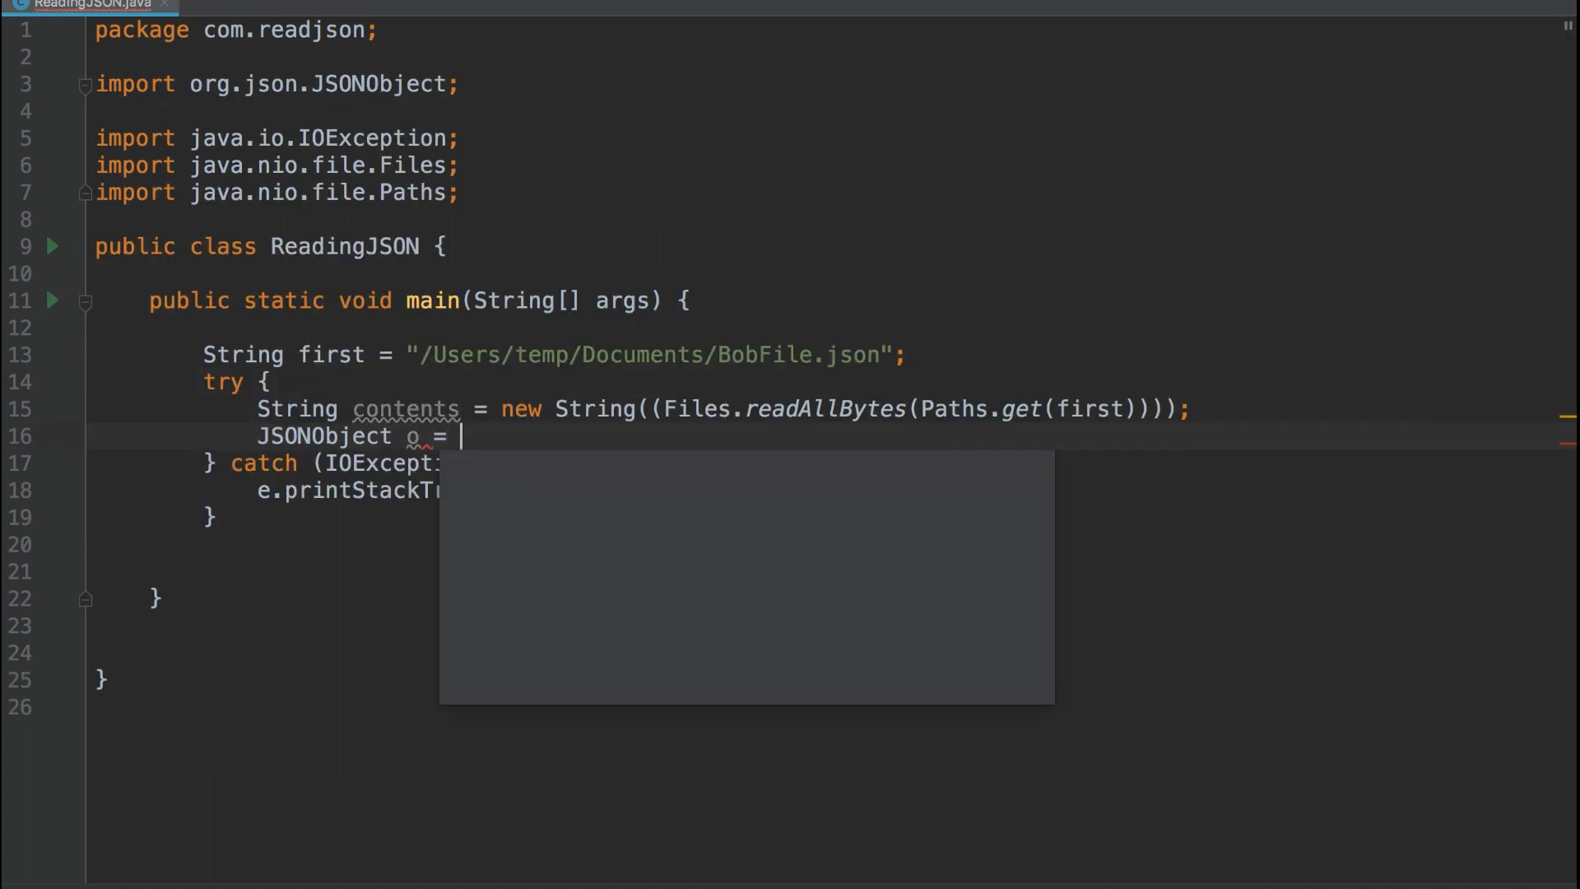
type("new JSONObject();")
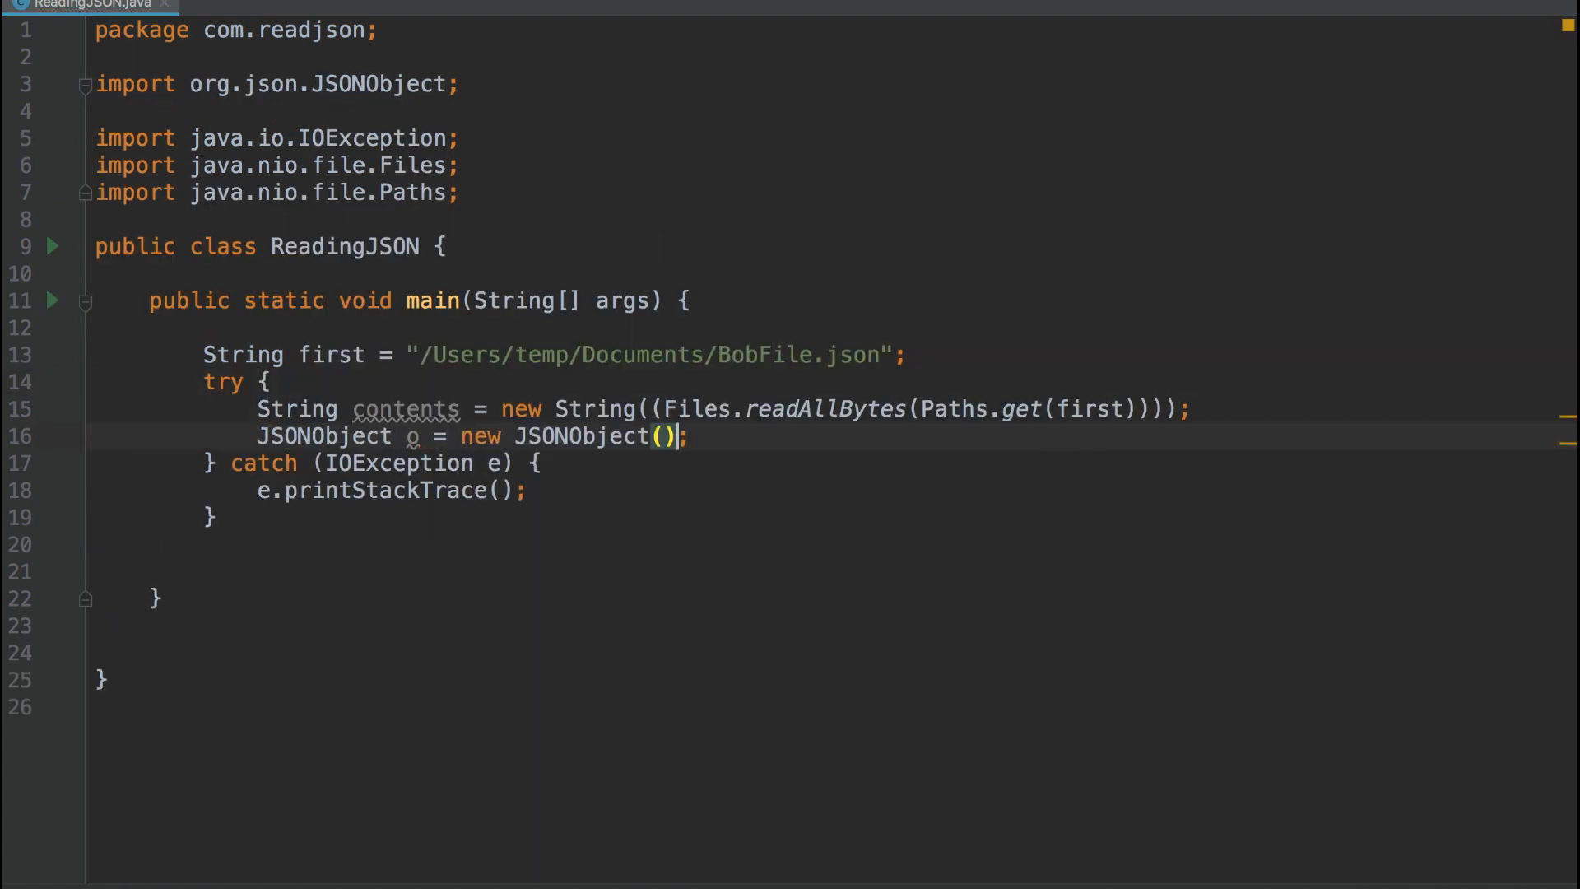
type("contents")
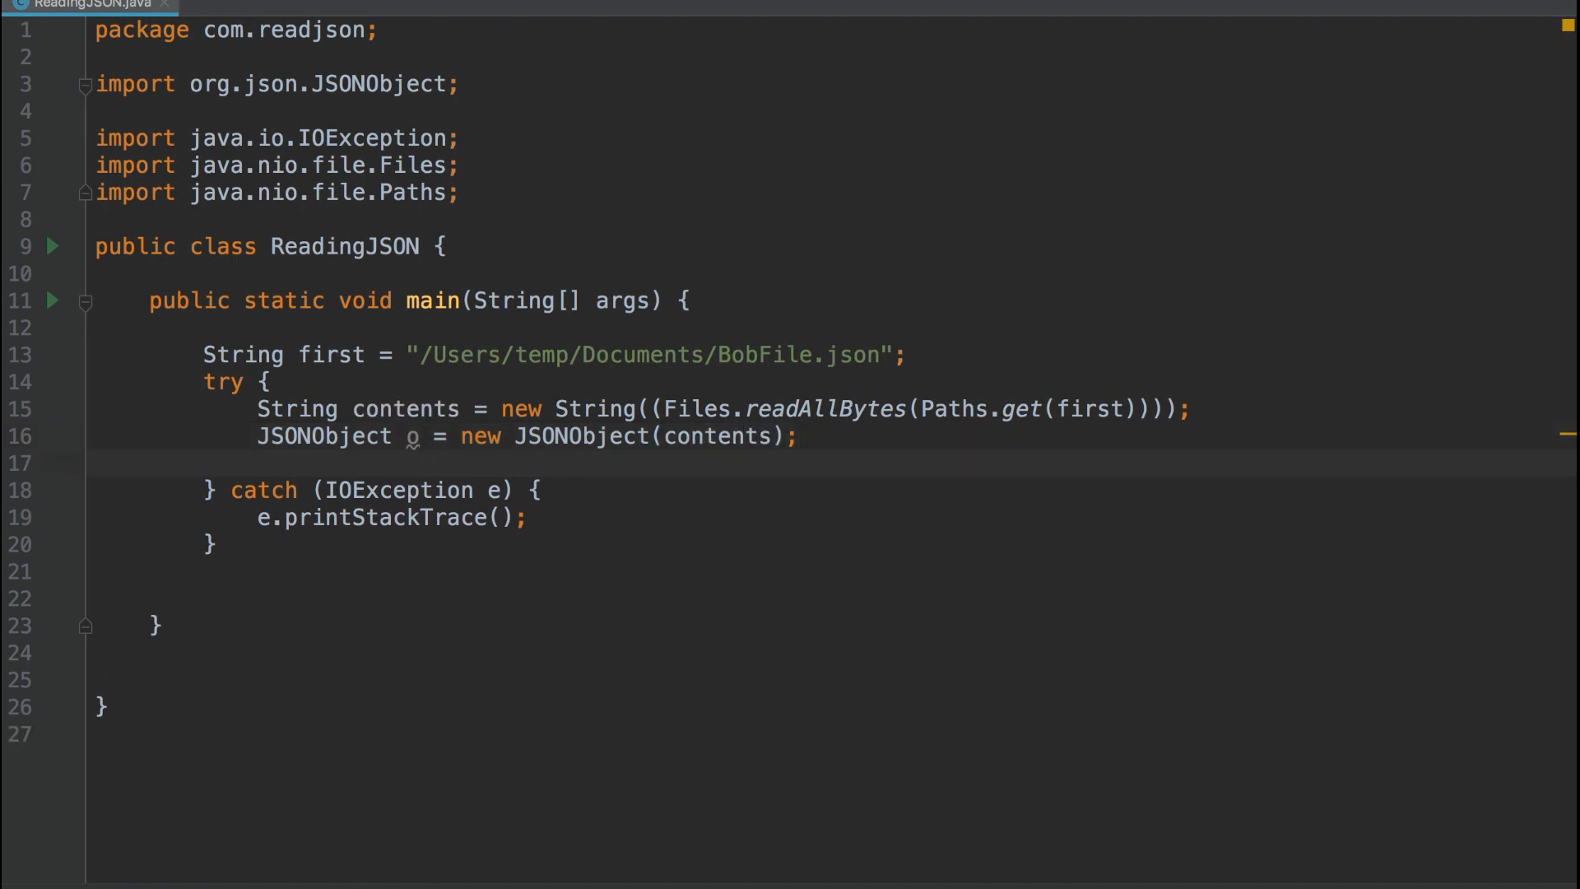
type("JSON")
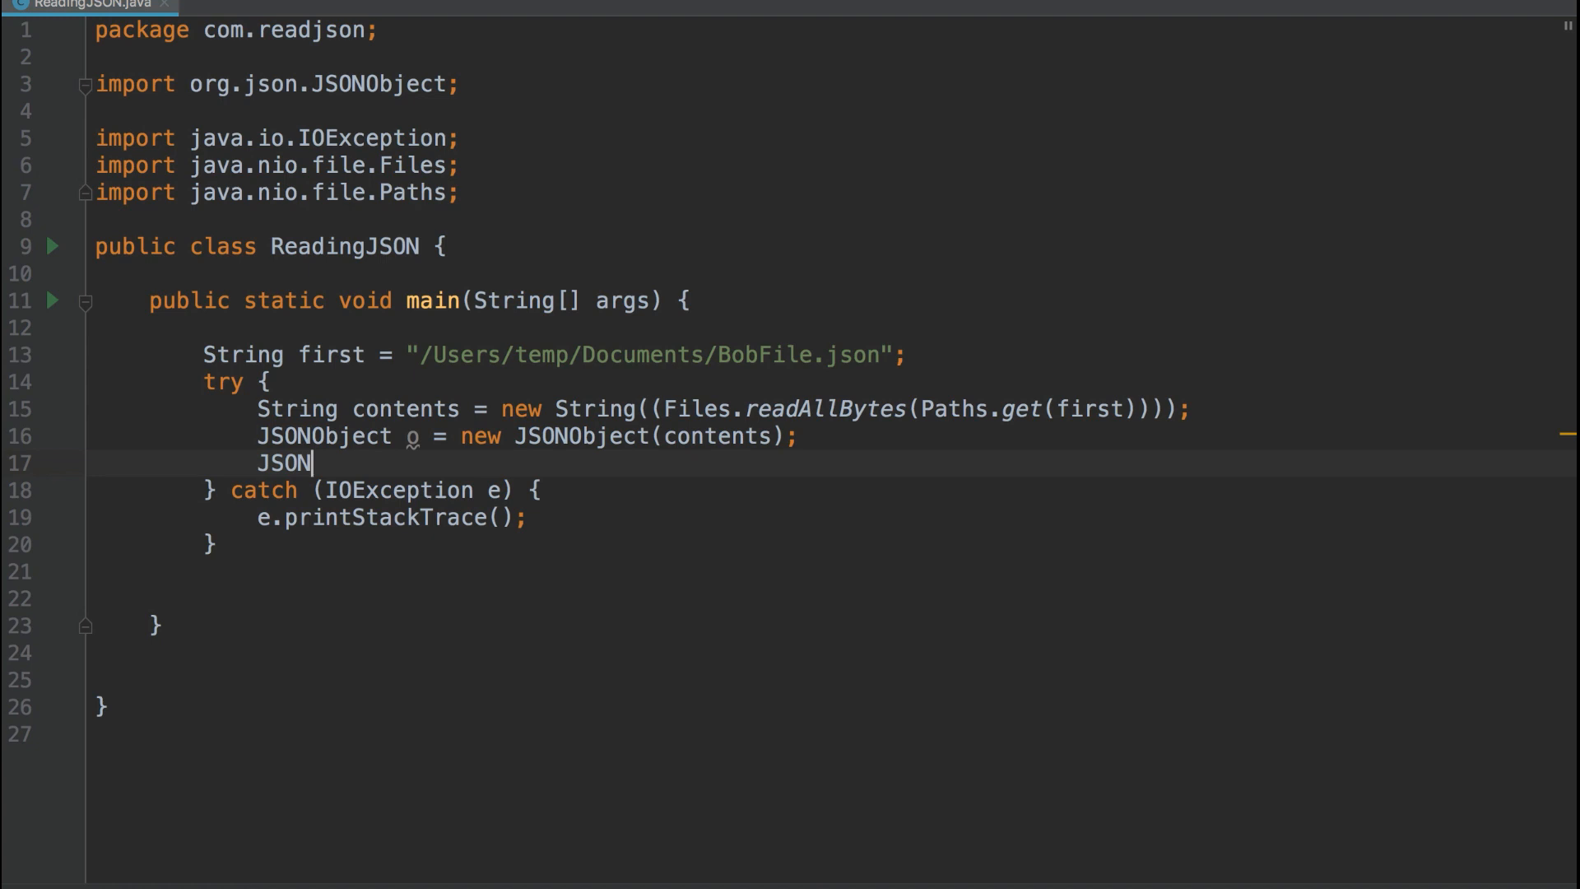
Declare JSONArray emails = o.getJSONArray("emails"), importing org.json.JSONArray
type("Array email")
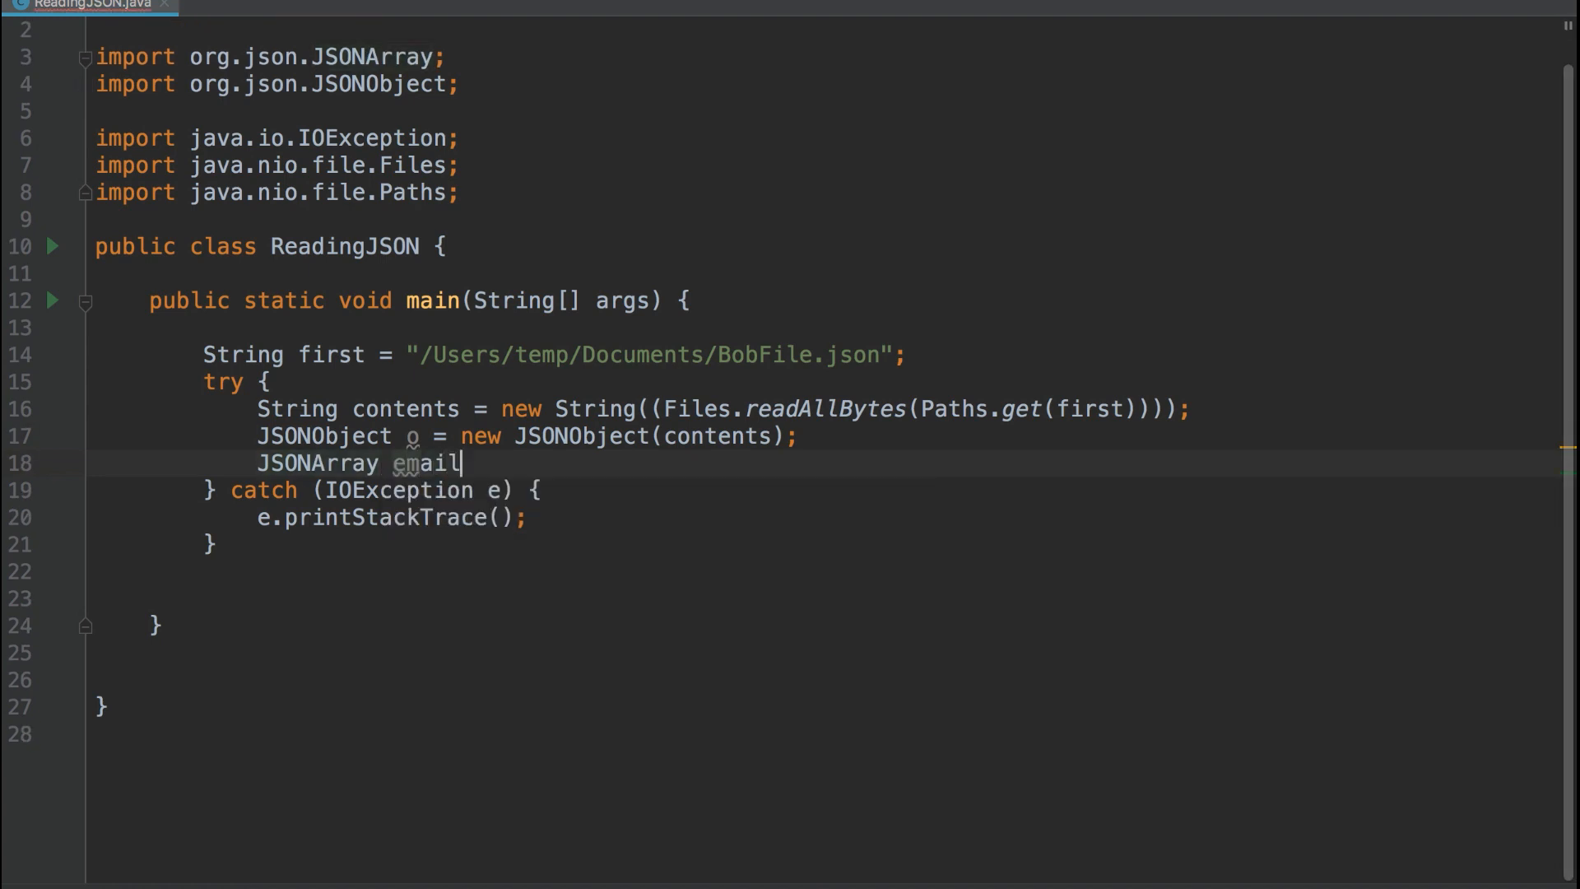
type("s =")
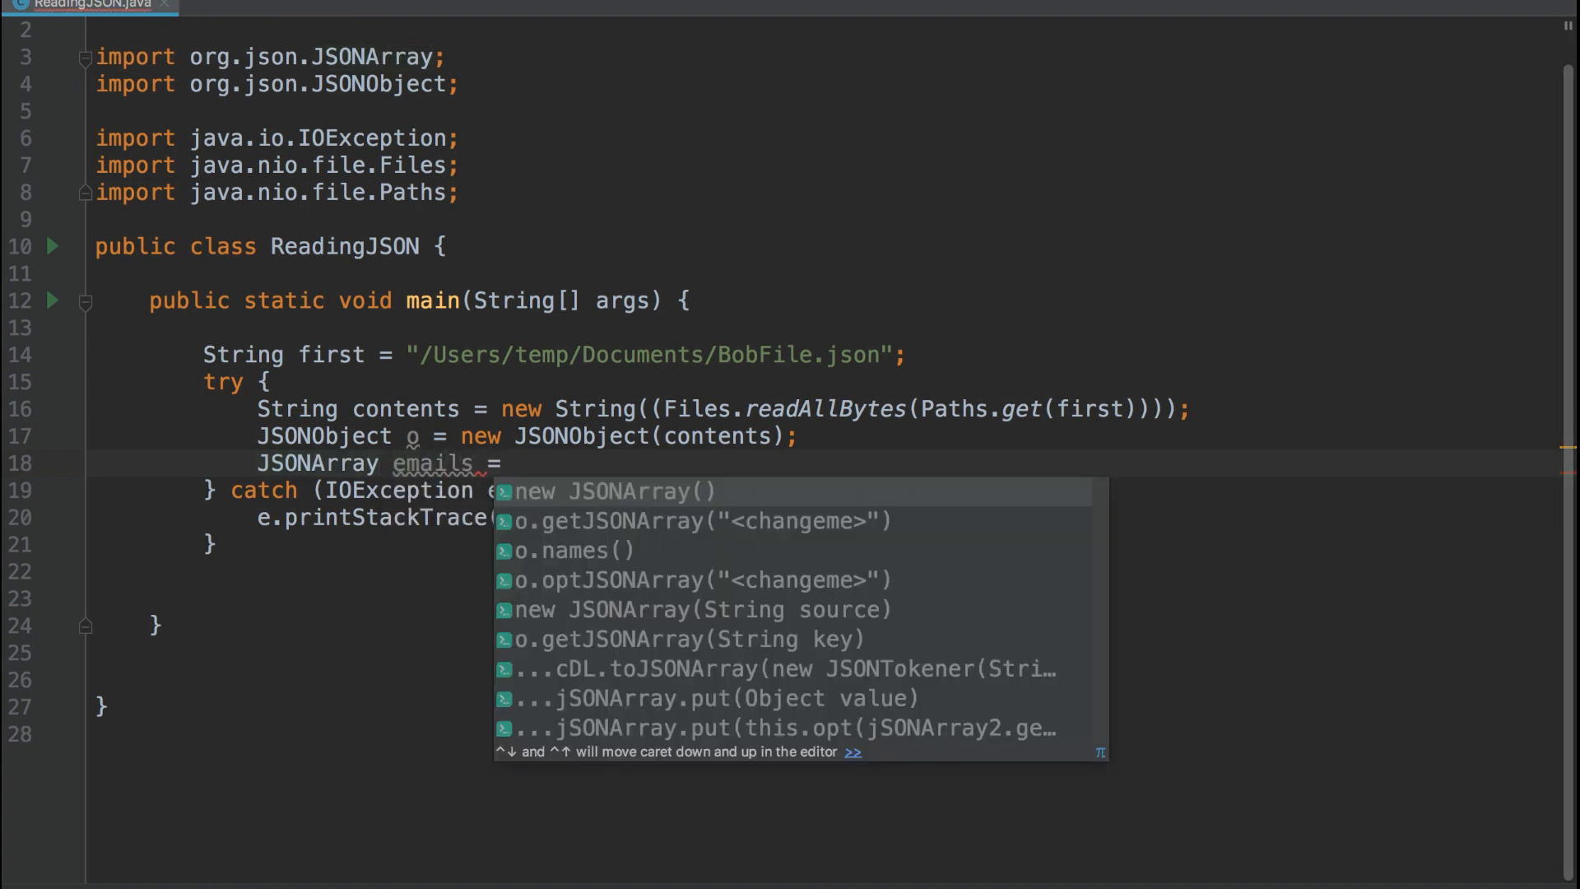
key("Down")
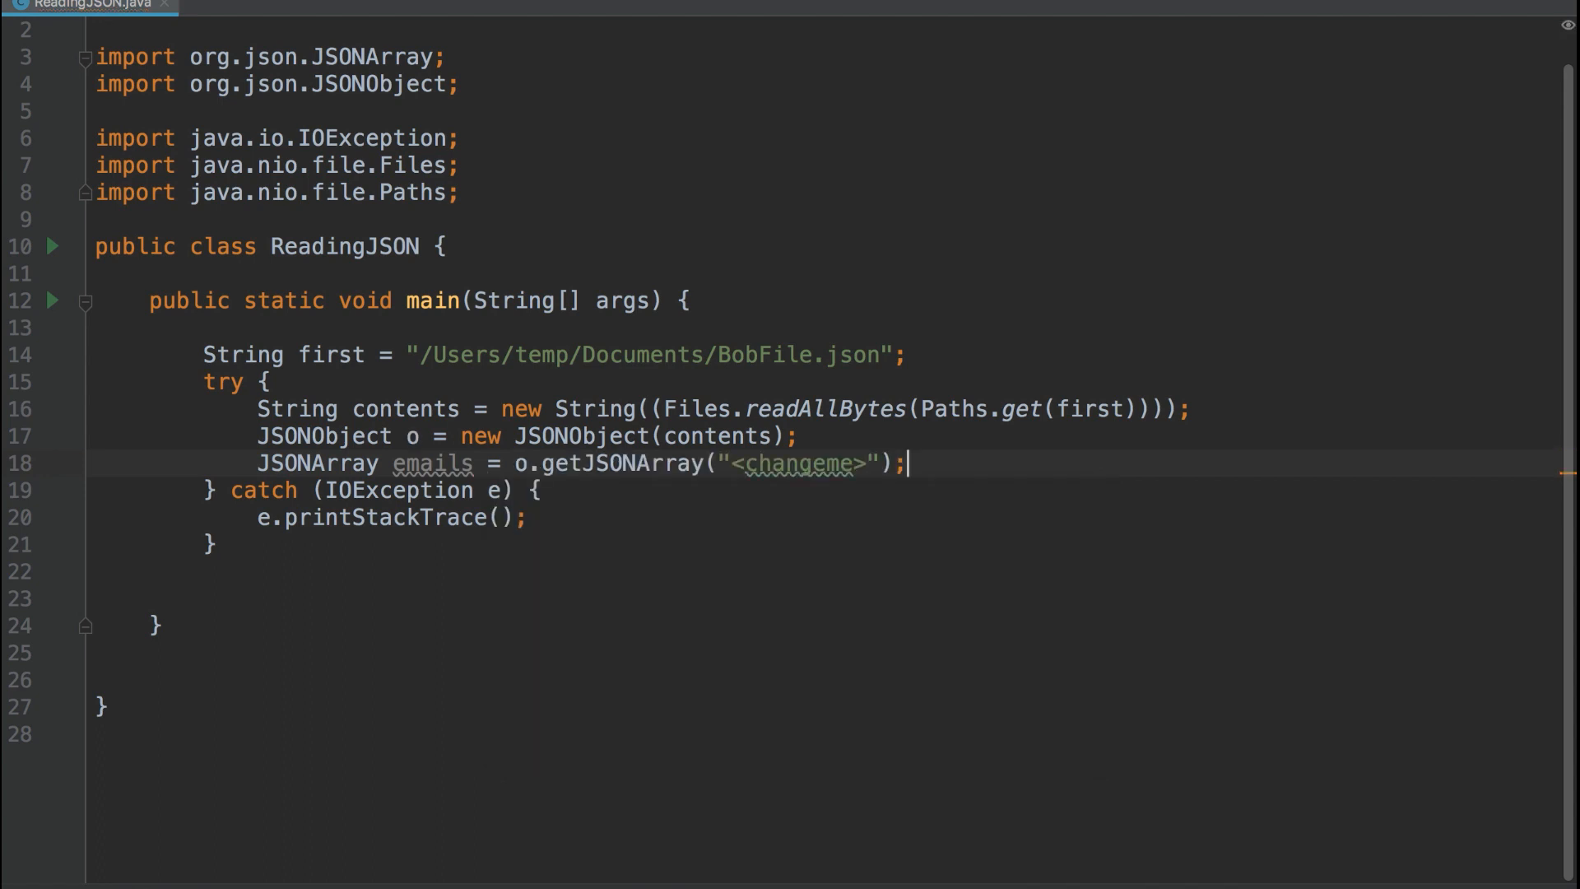
double_click(859, 464)
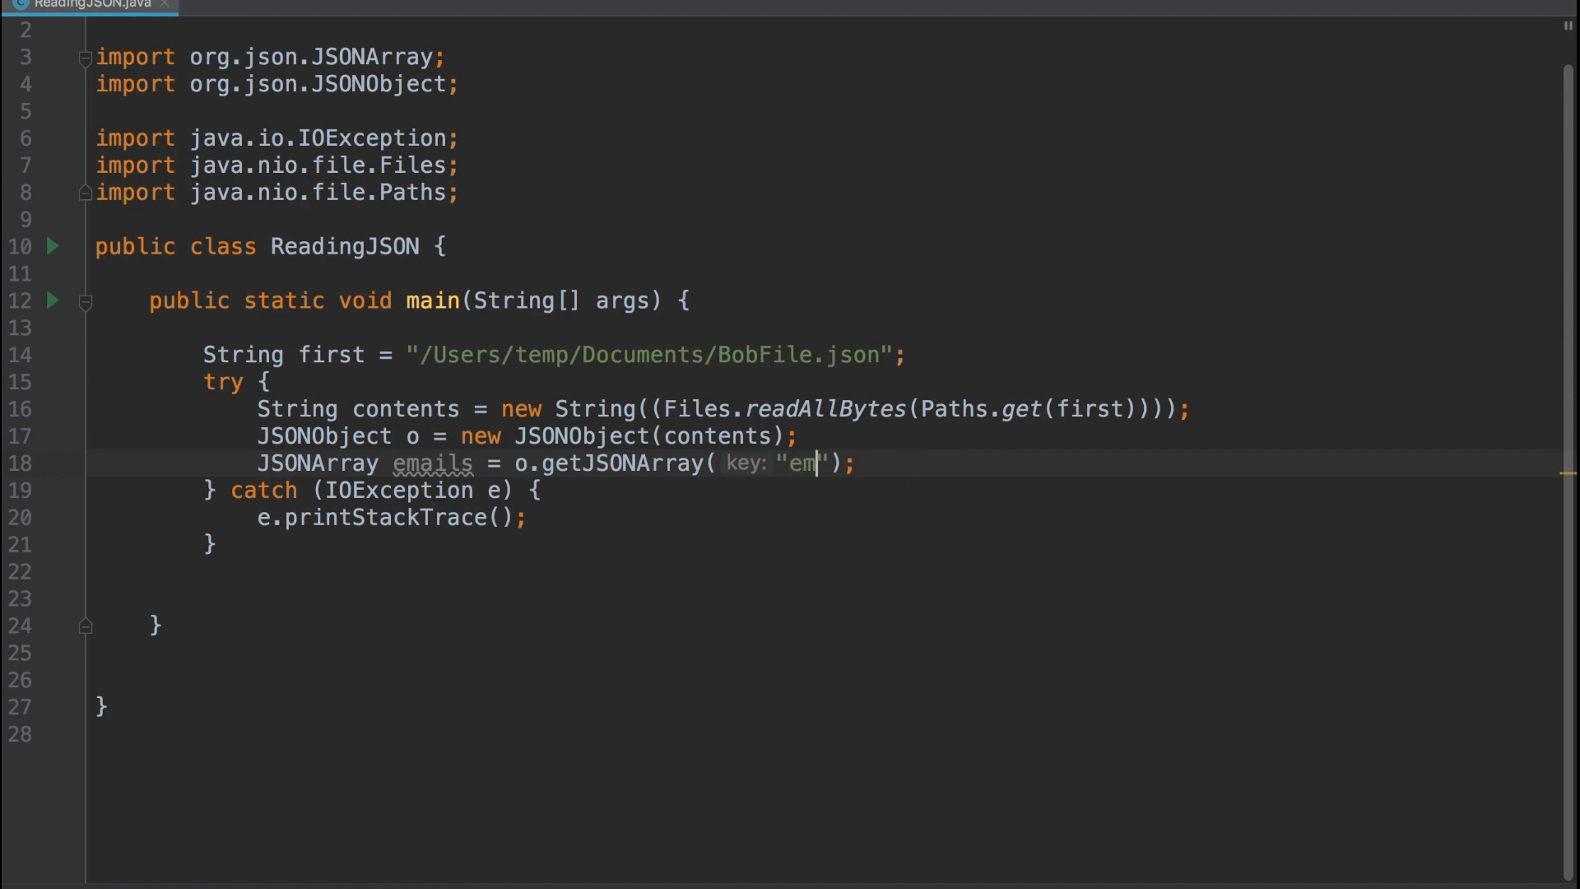
type("ails")
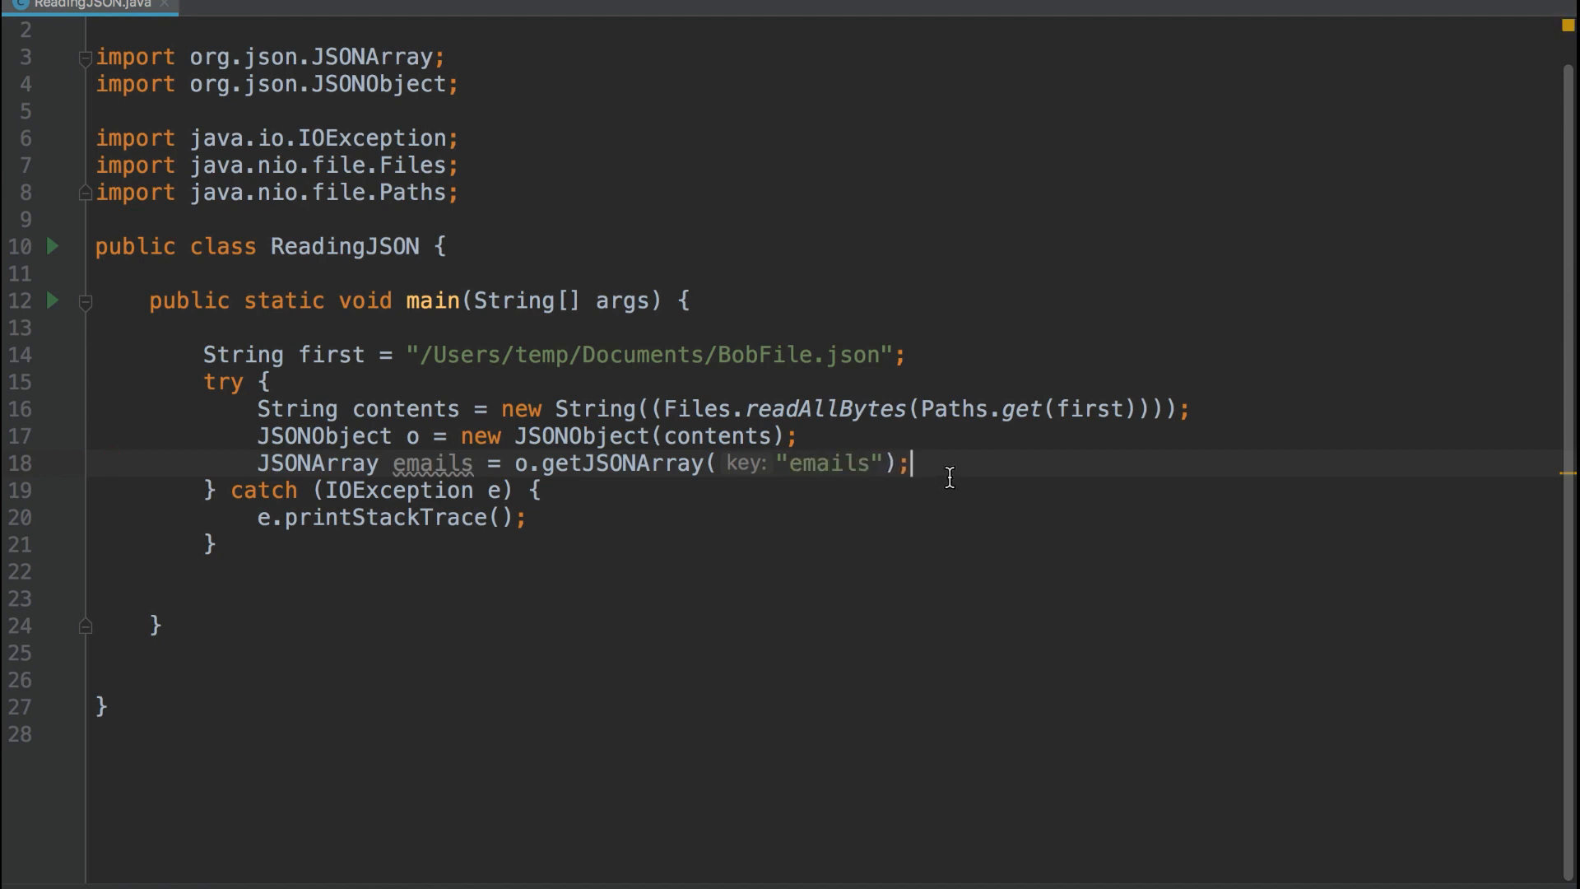
Loop i from 0 to emails.length(), printing emails.get(i) each iteration
type("for")
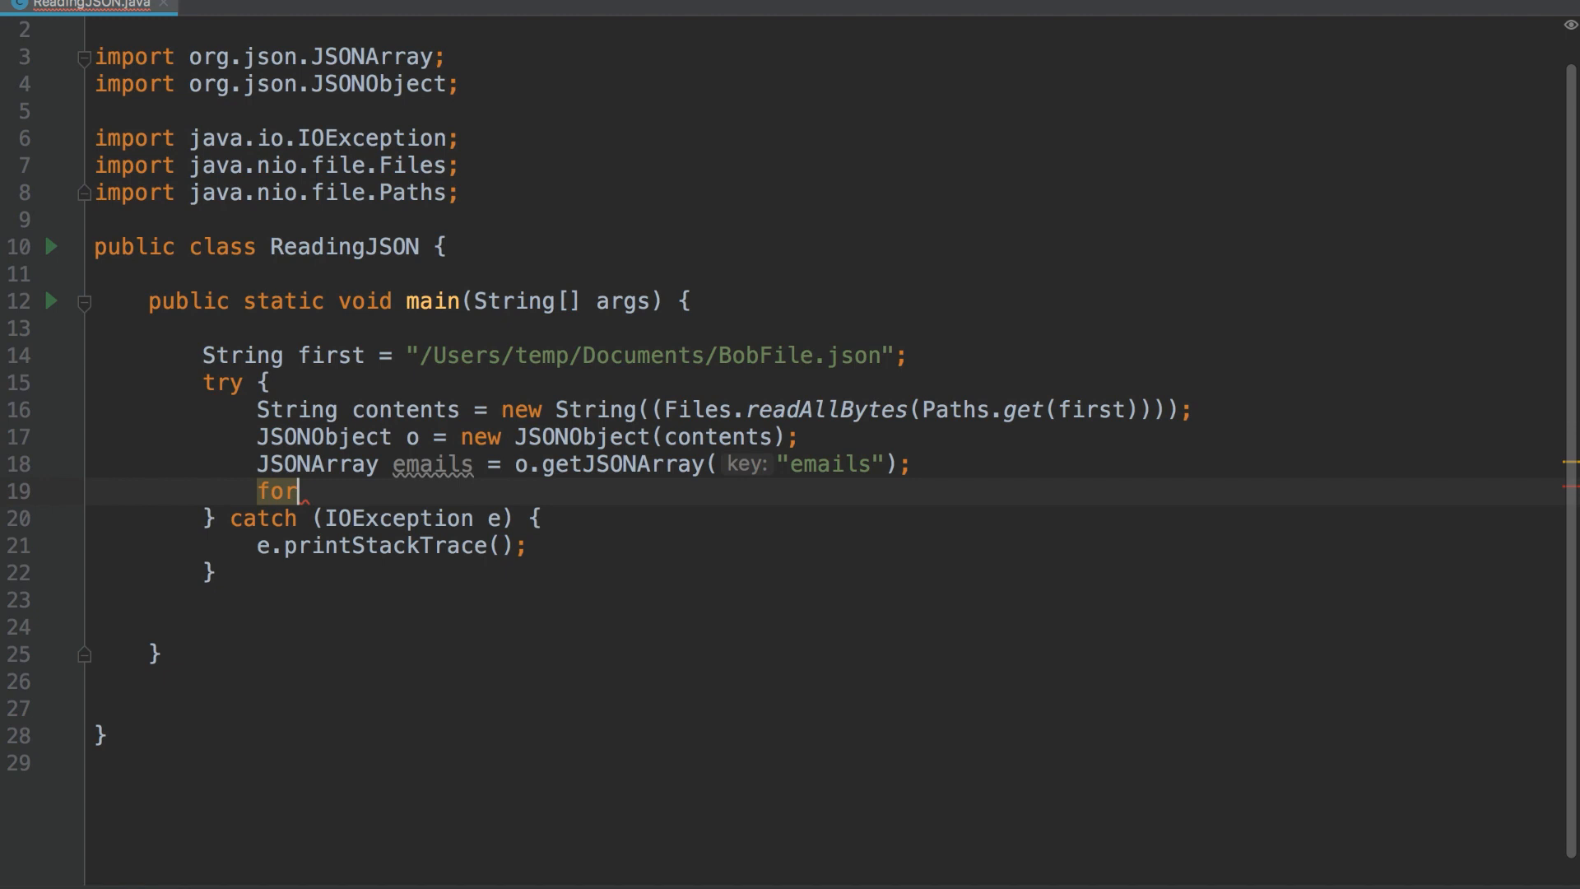
type("(")
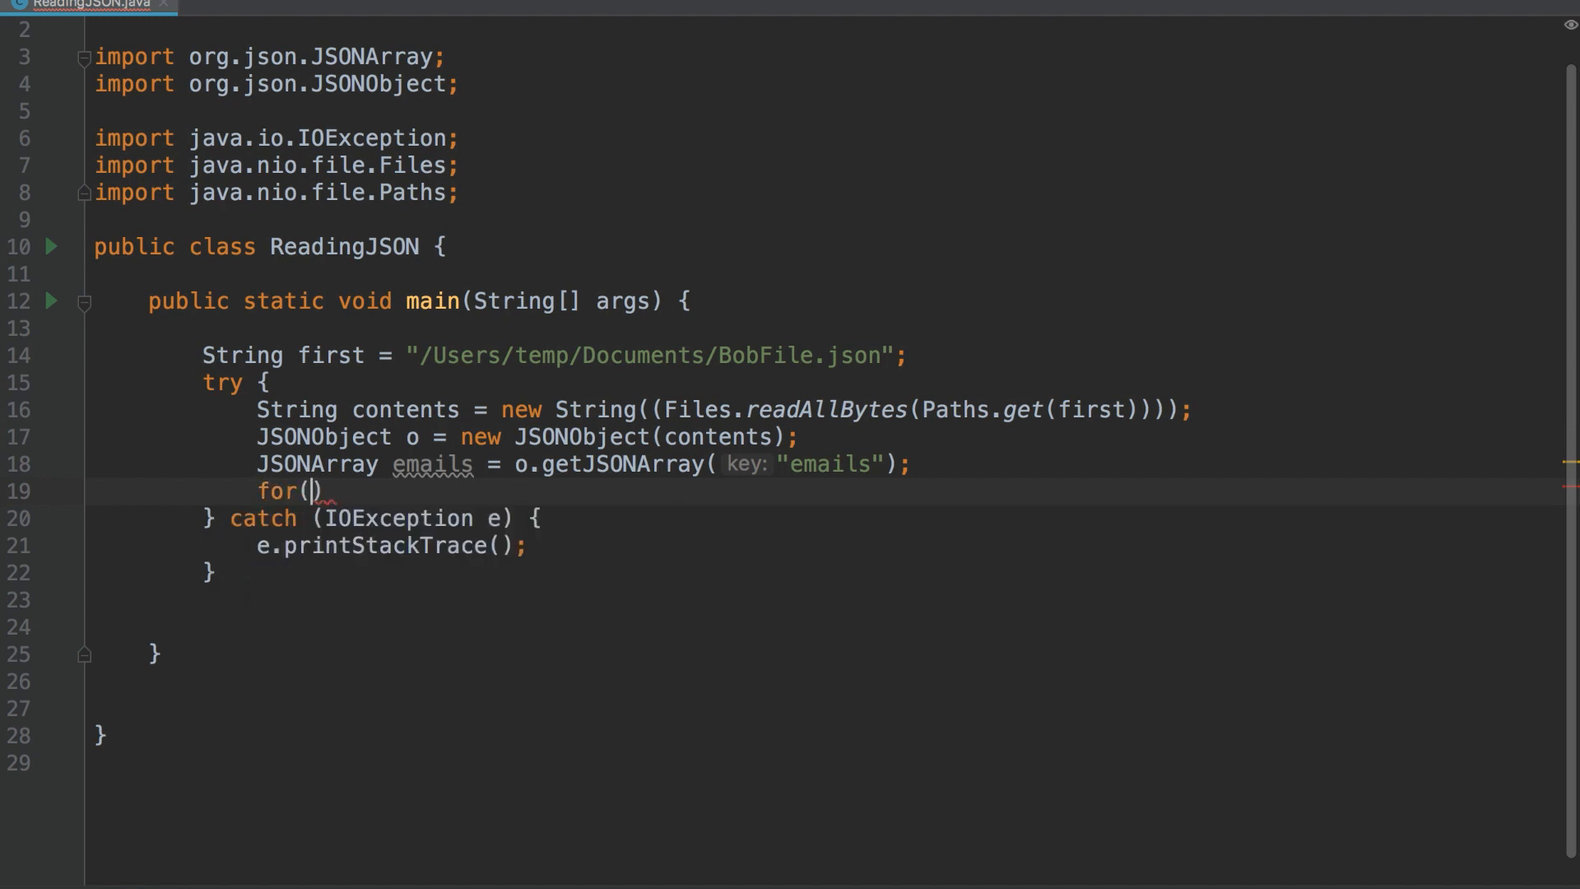
type("int i = 0; i <")
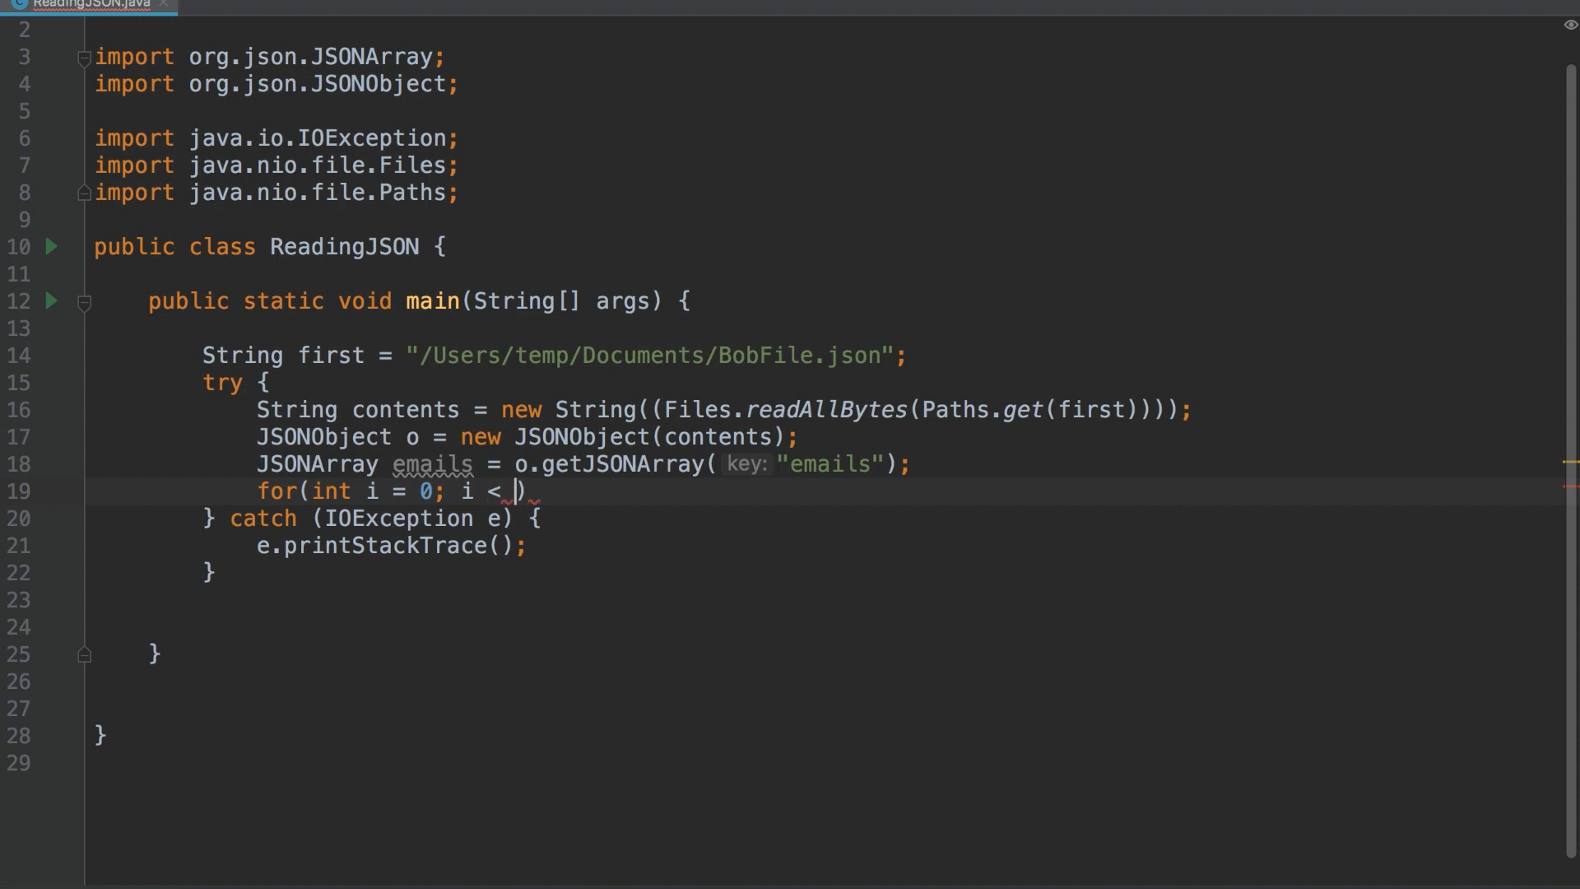
type("emails.length()")
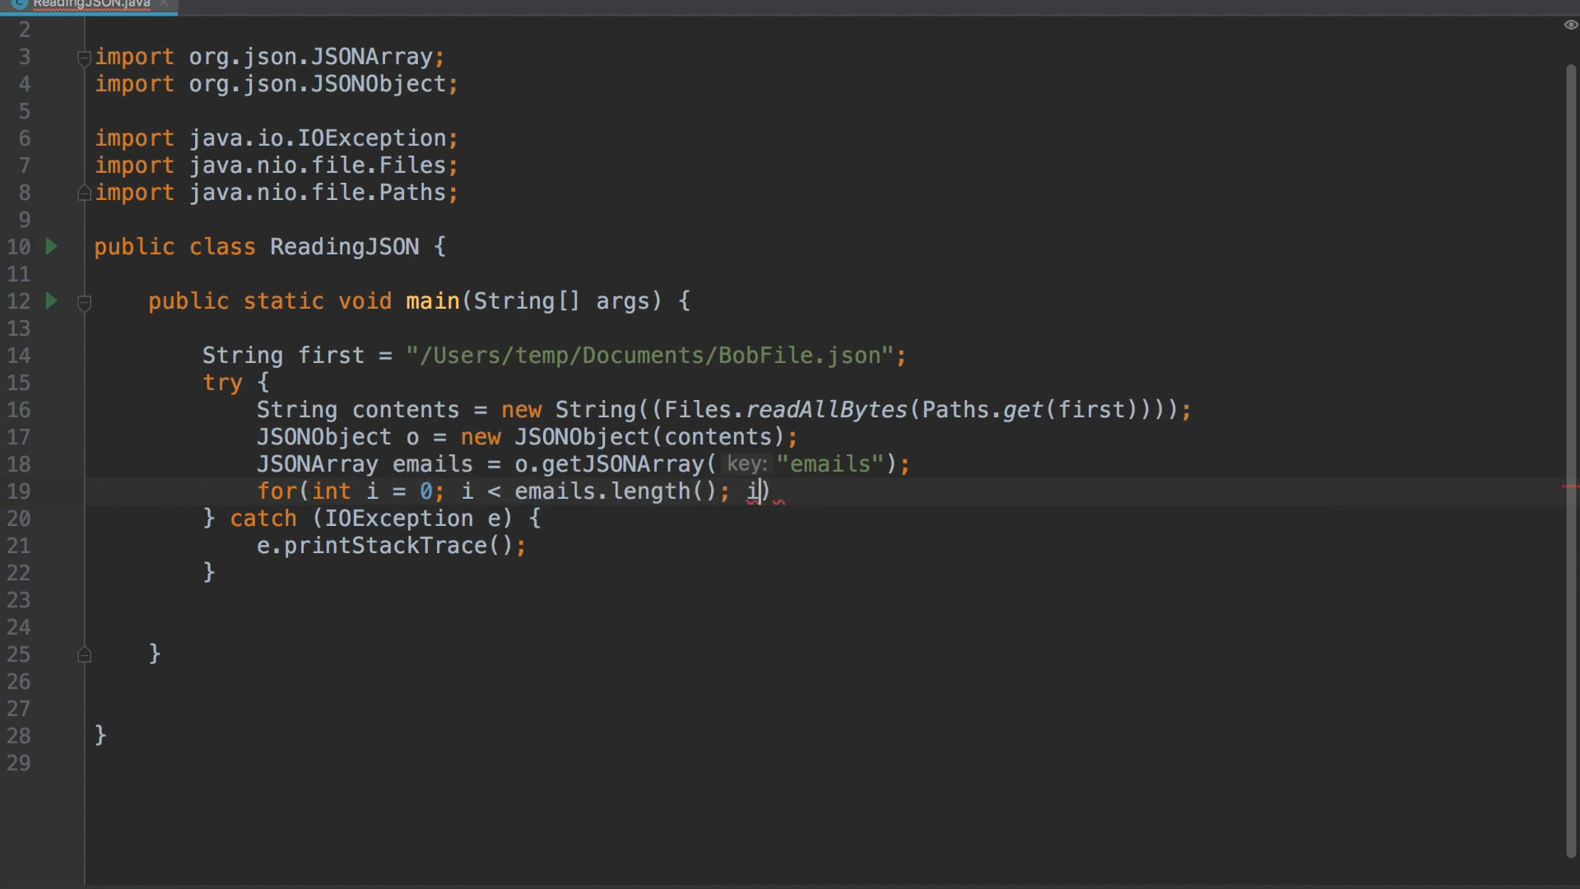
type("++){")
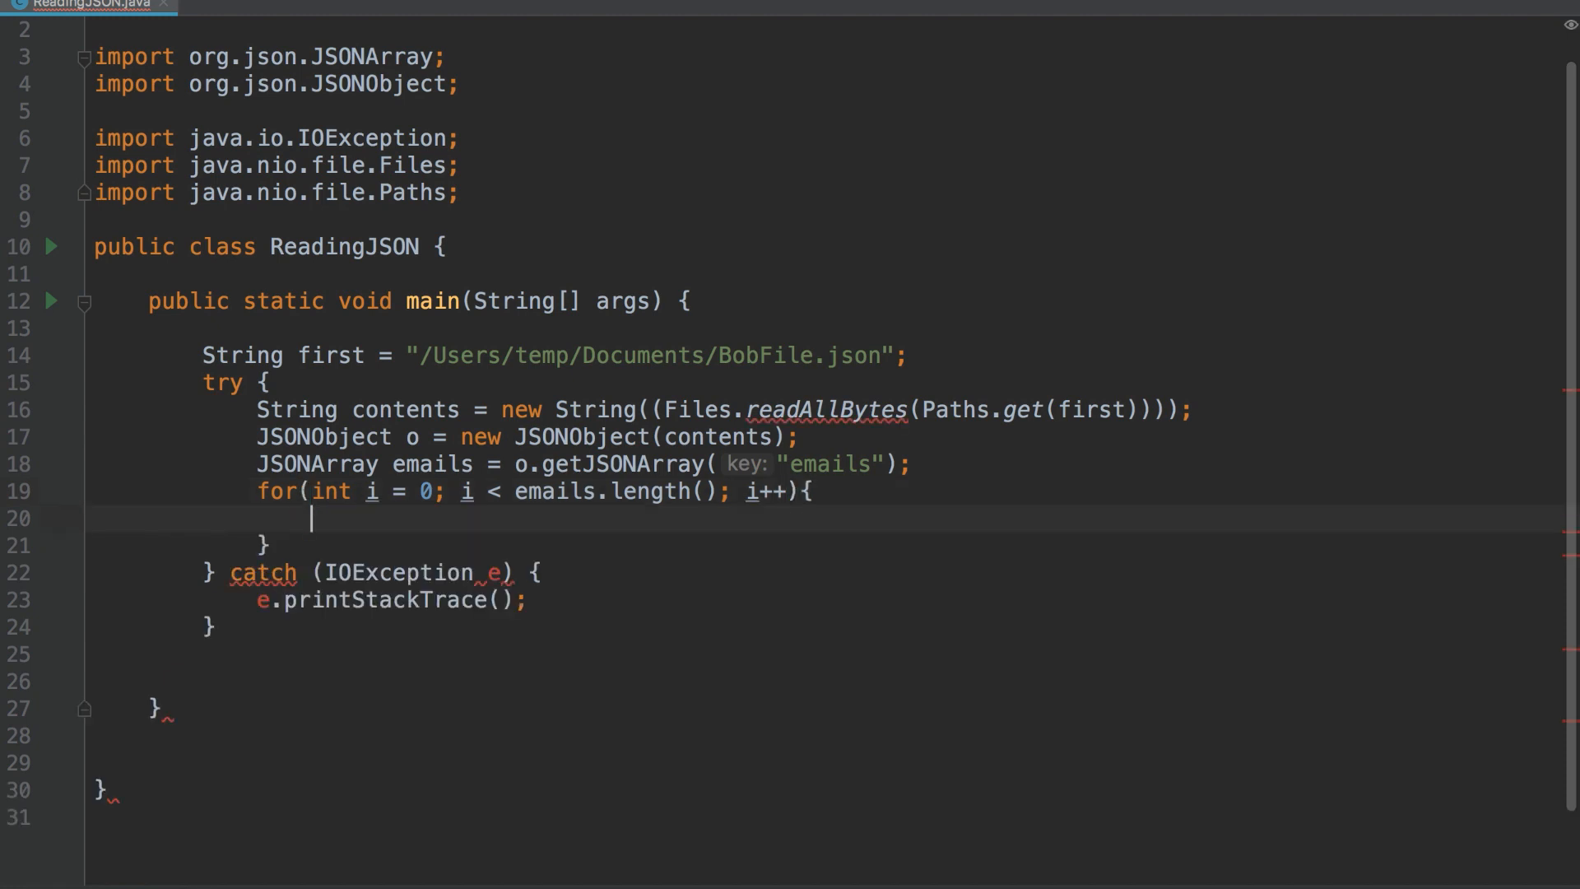
type("so")
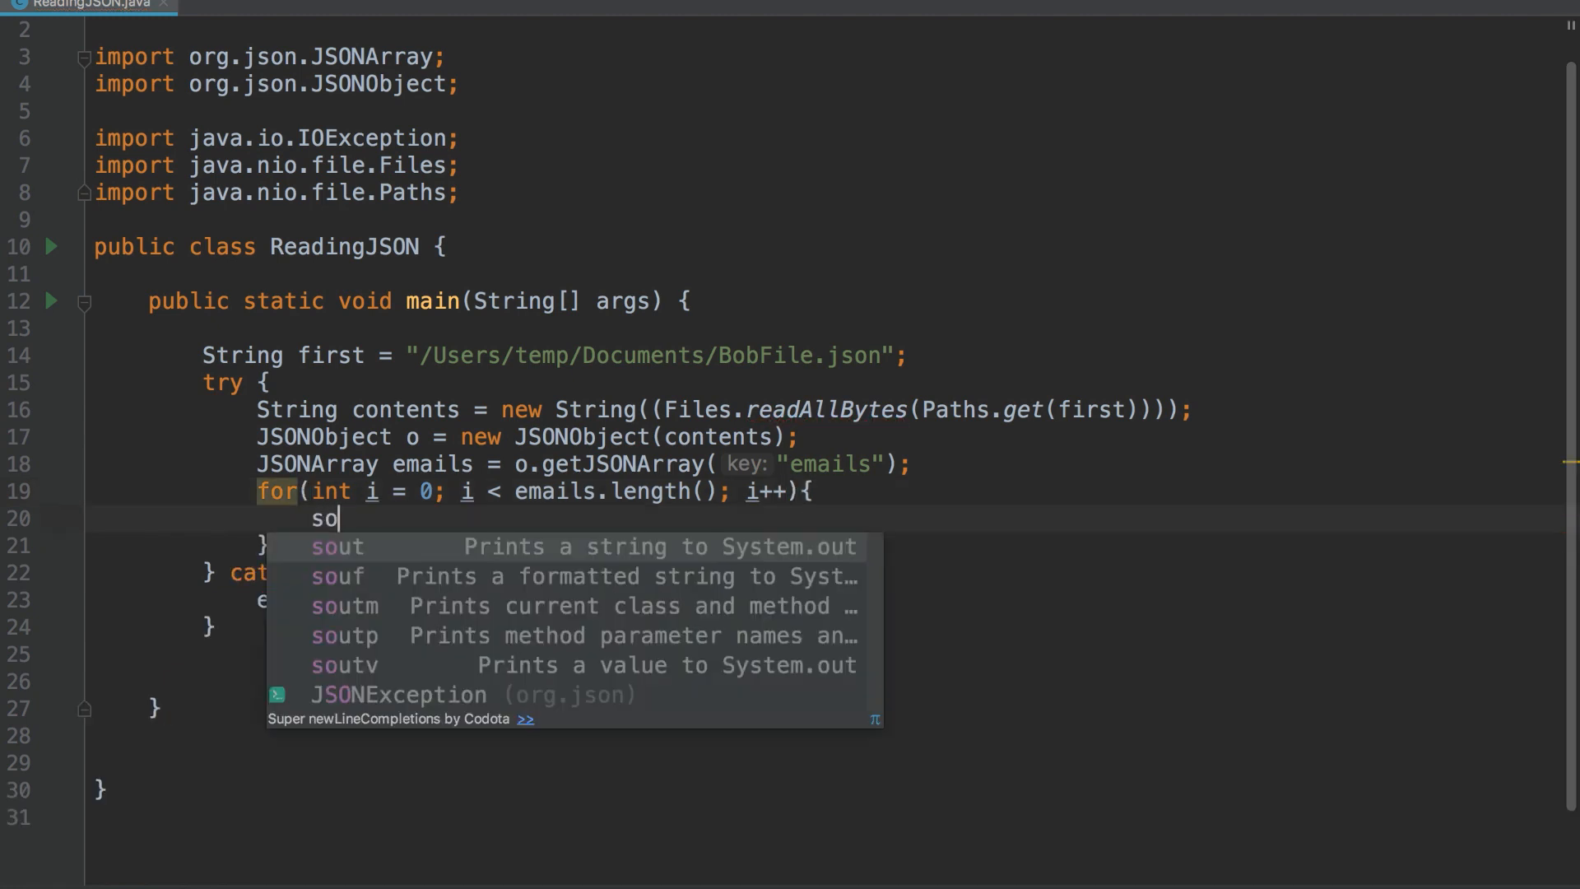
key("Tab")
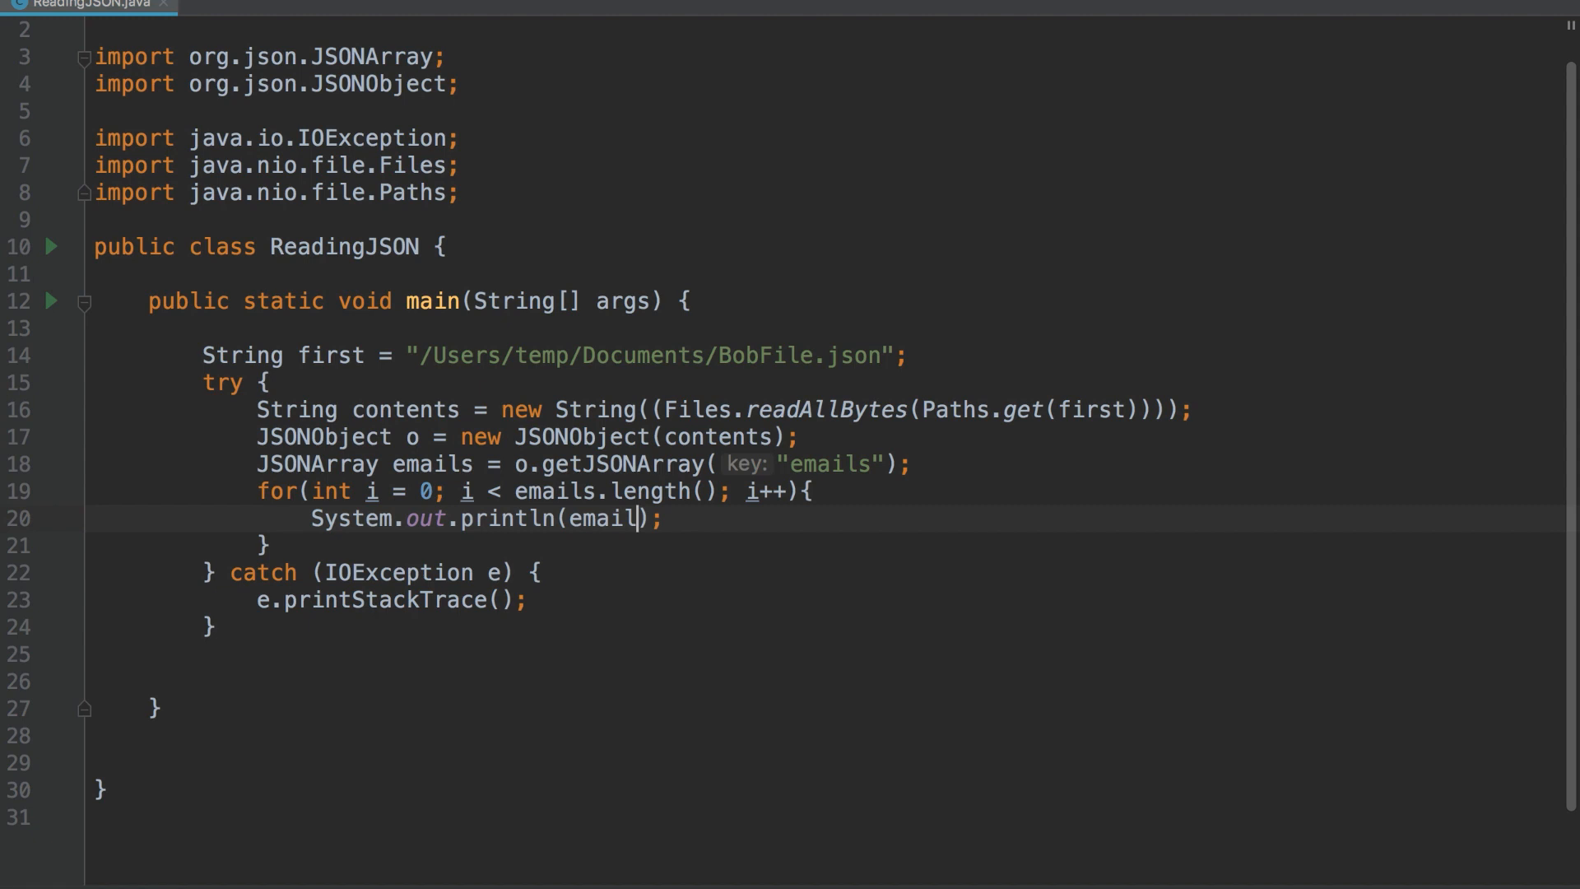
type("s.get(i")
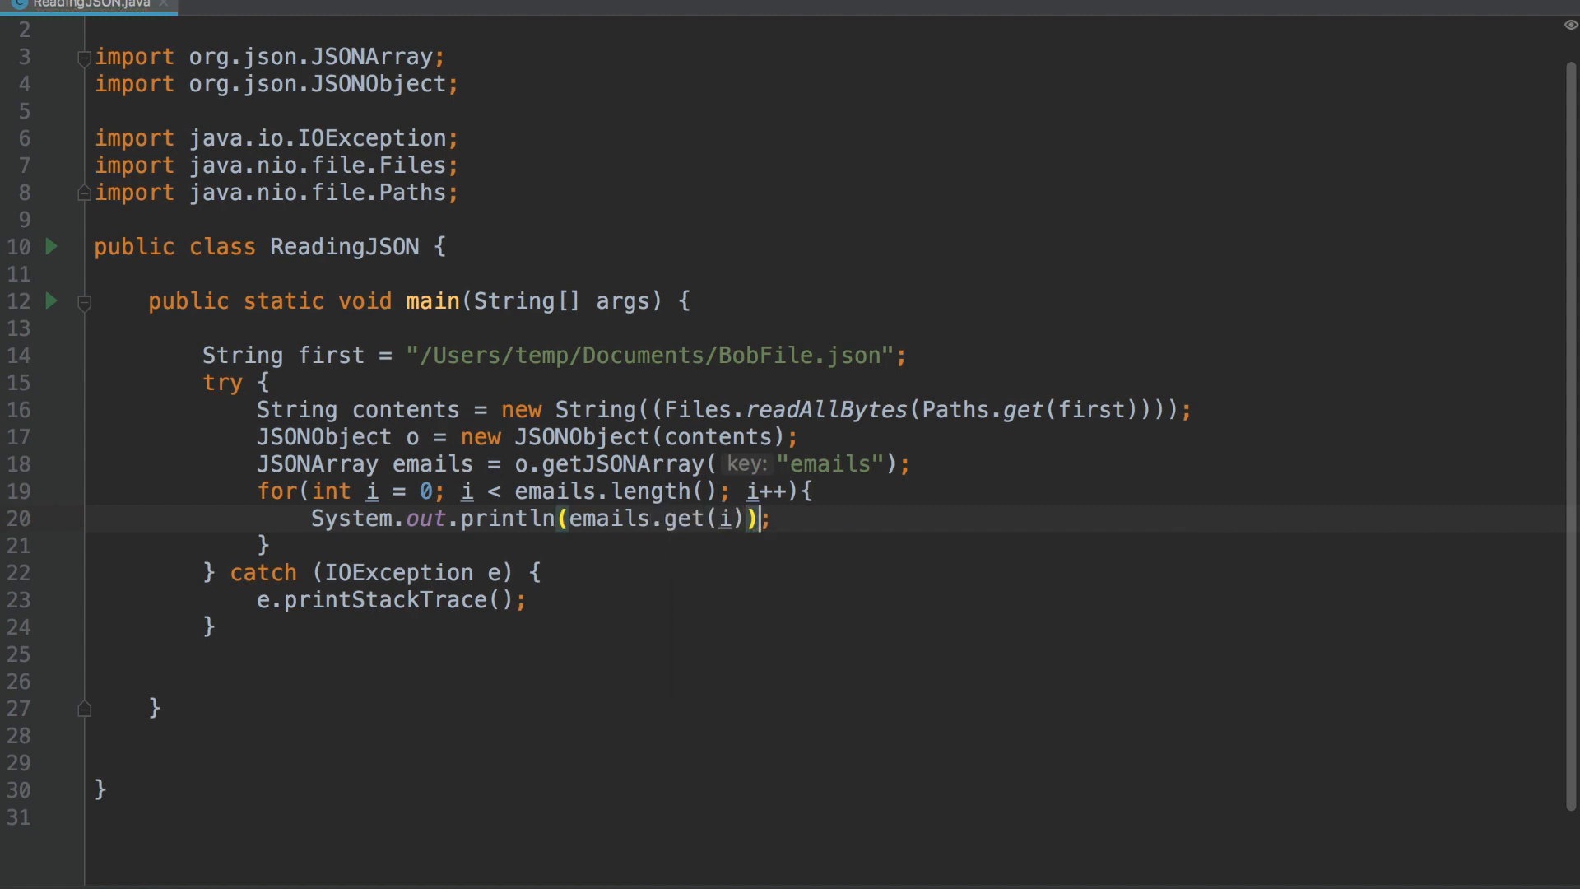
key("enter")
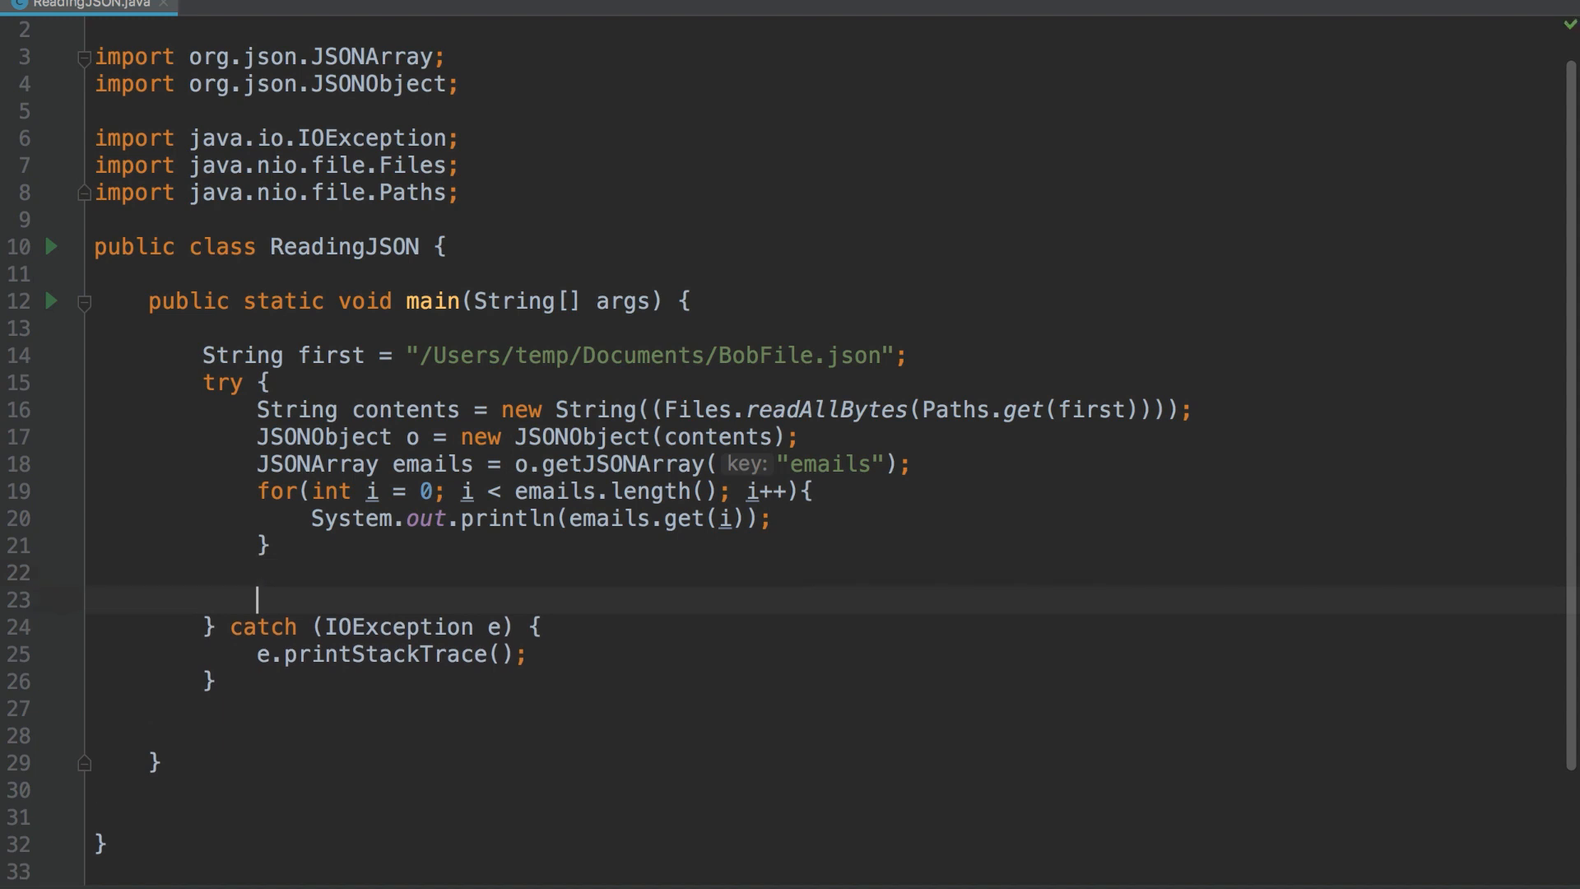
Add JSONObject family = o.getJSONObject("family") and print family.getString("spouse")
type("JSONObject famiy")
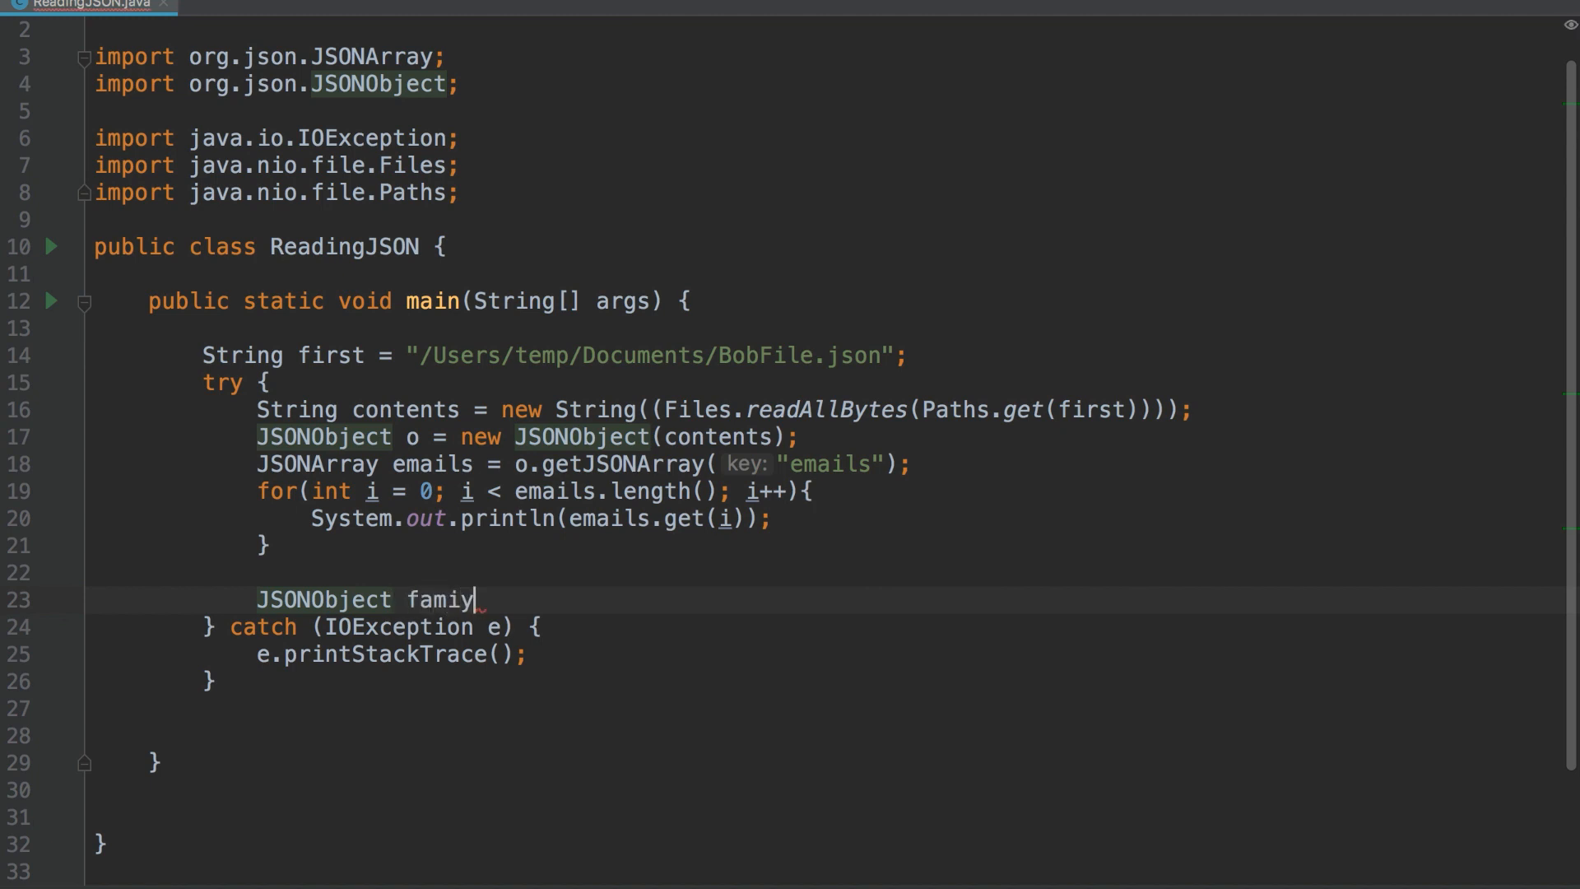
type("ly = o.getJSONObject(\"<c);")
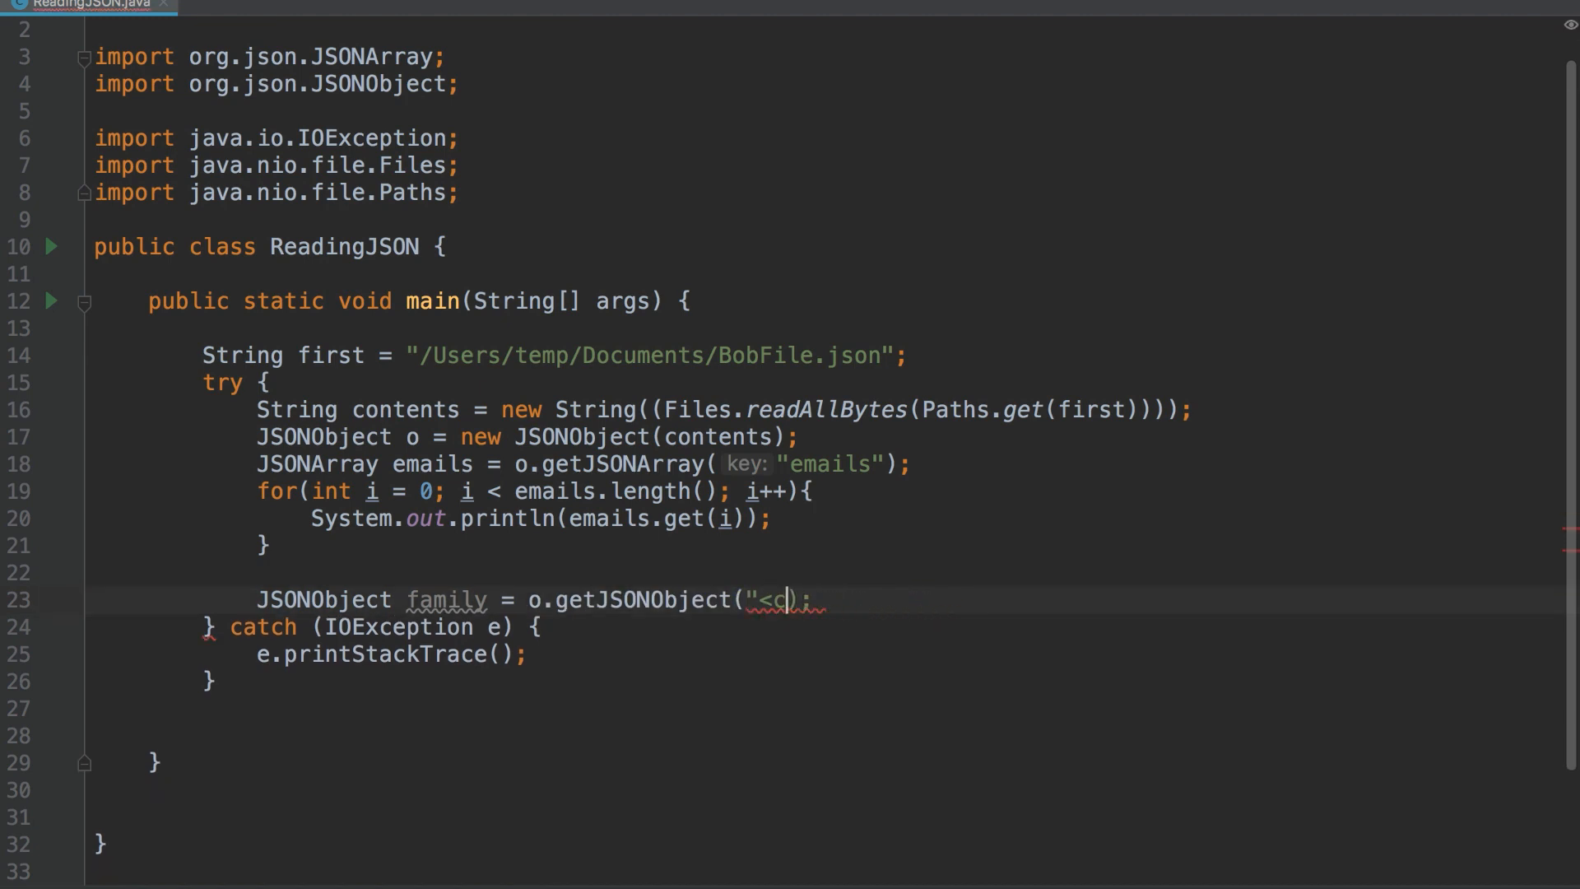
type("family")
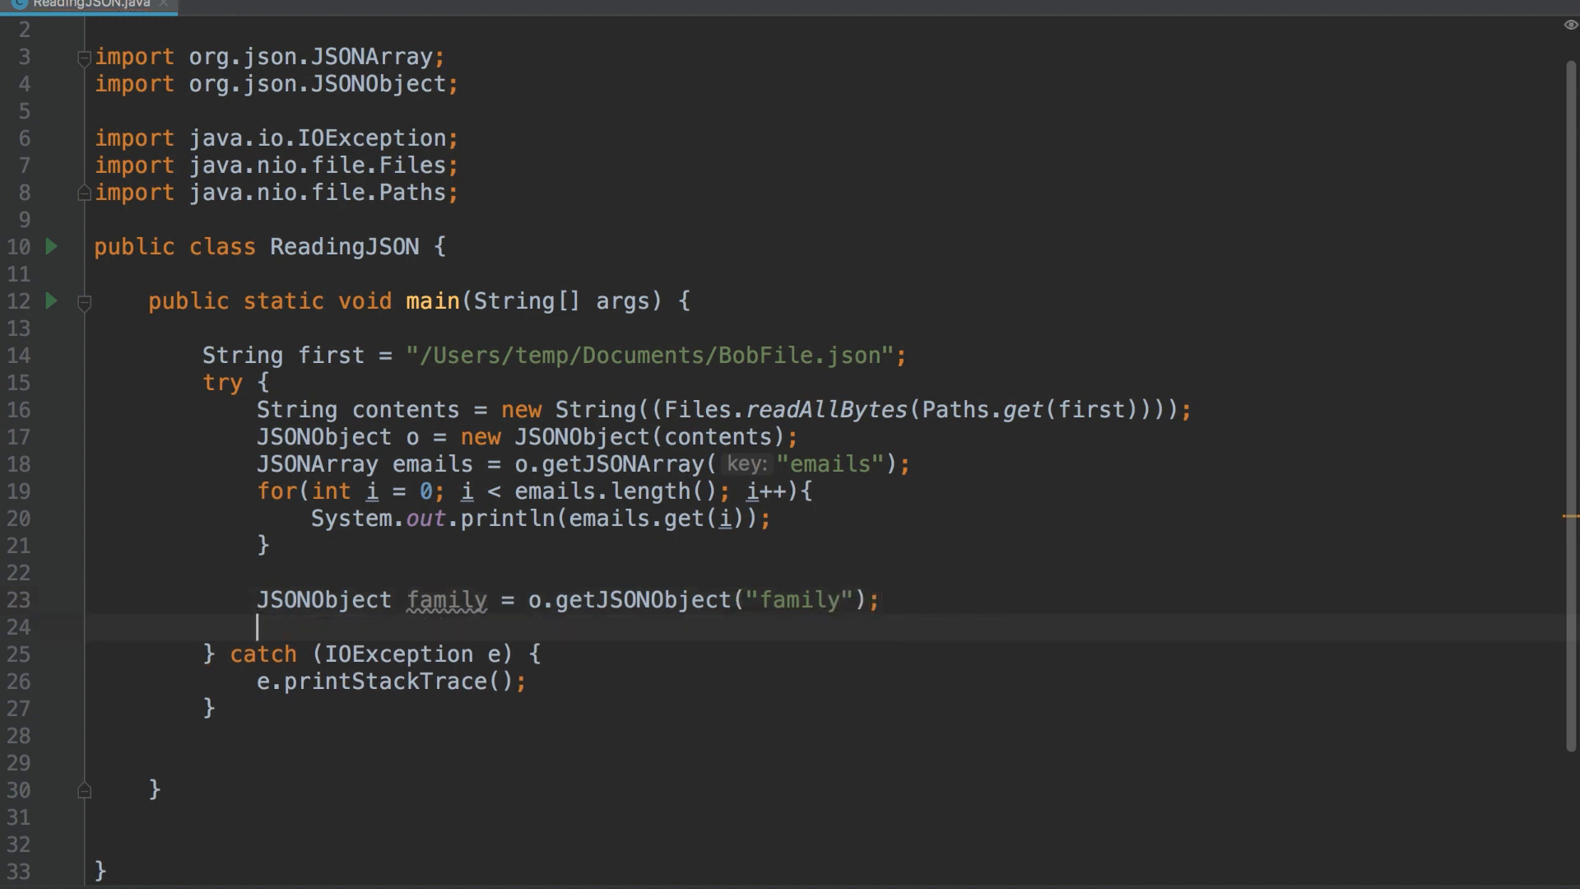
type("so")
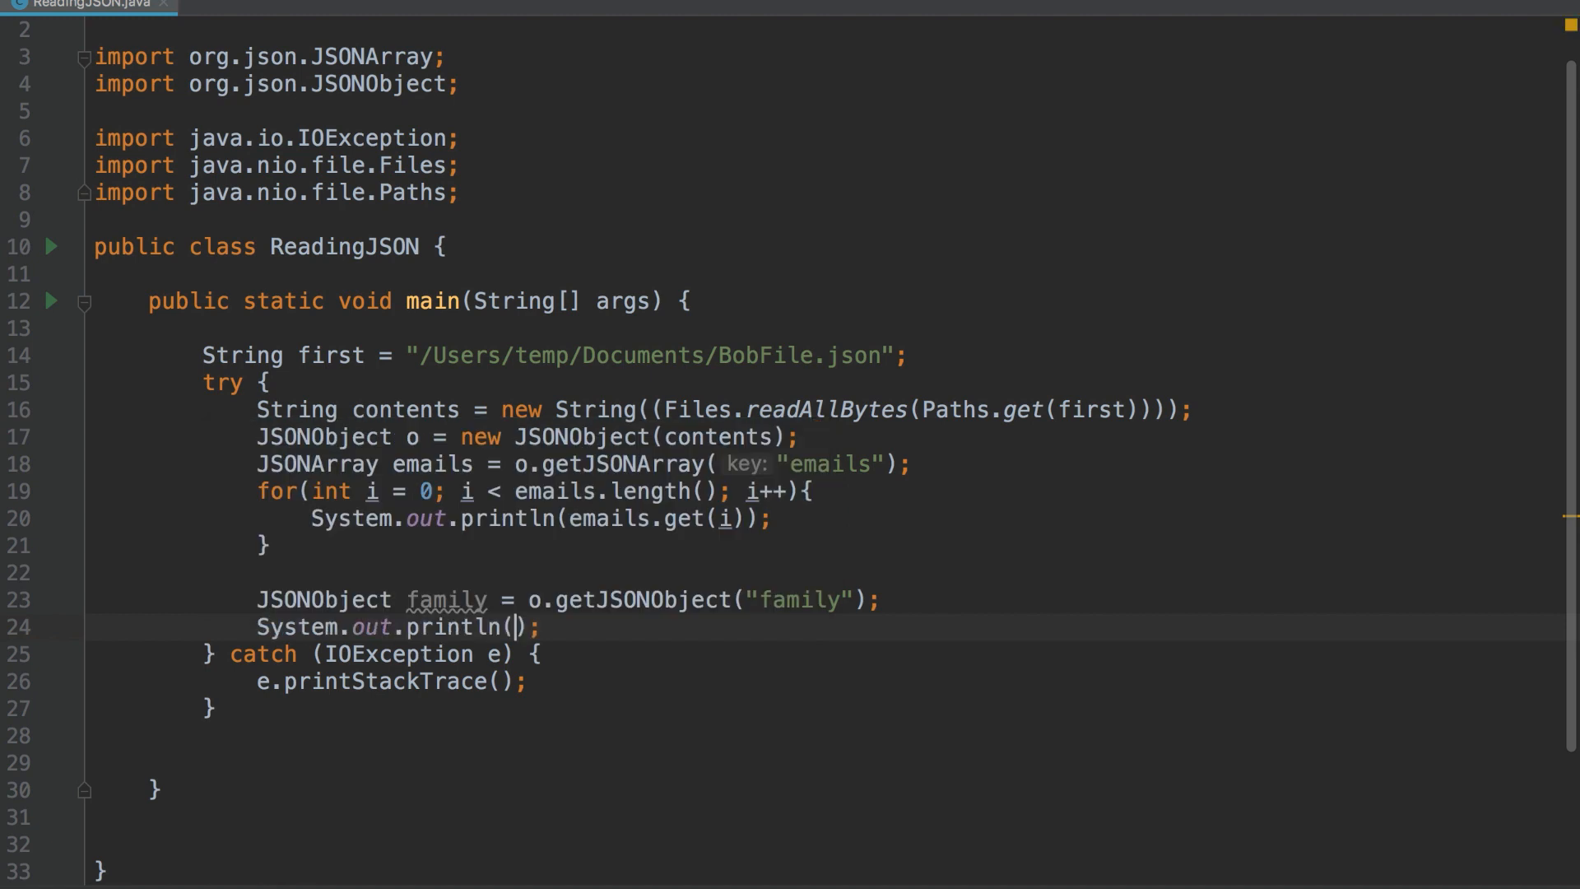
type("famil")
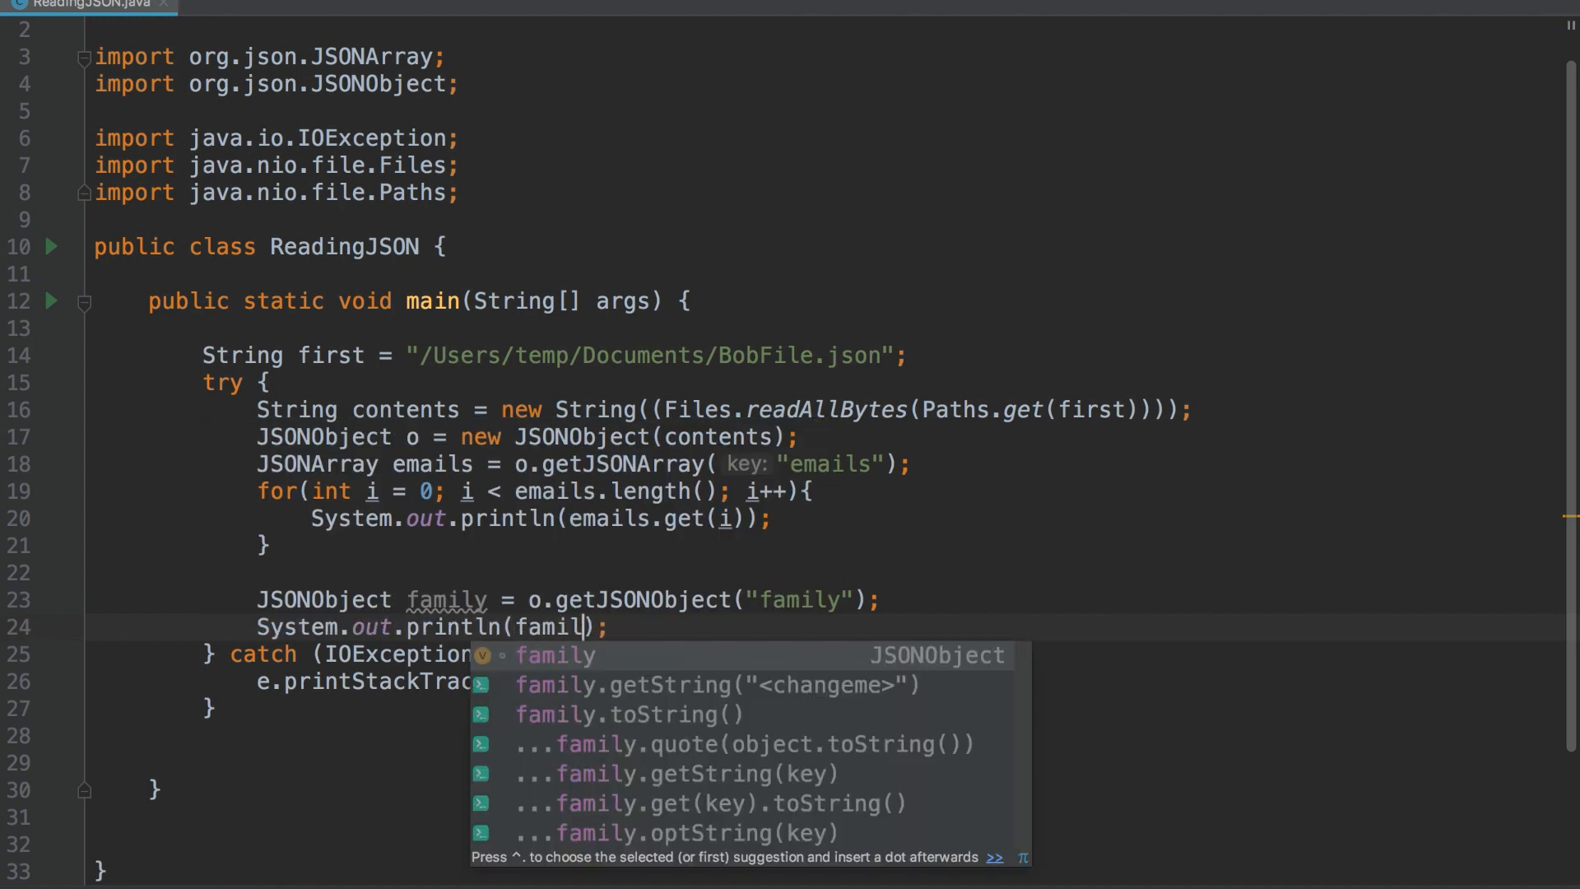
key("Down")
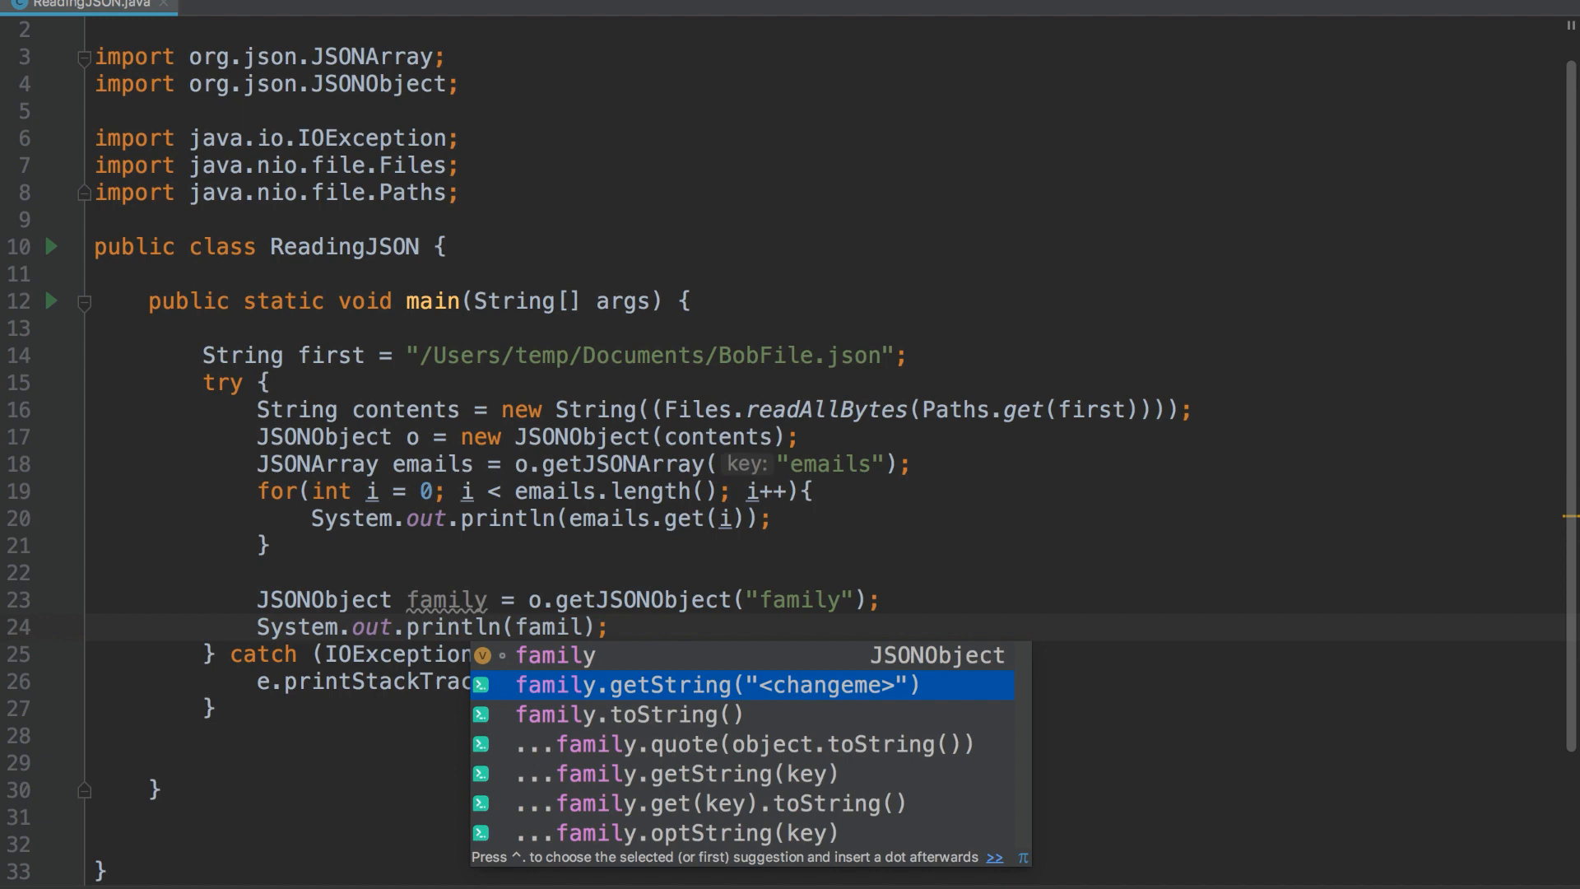
left_click(706, 684)
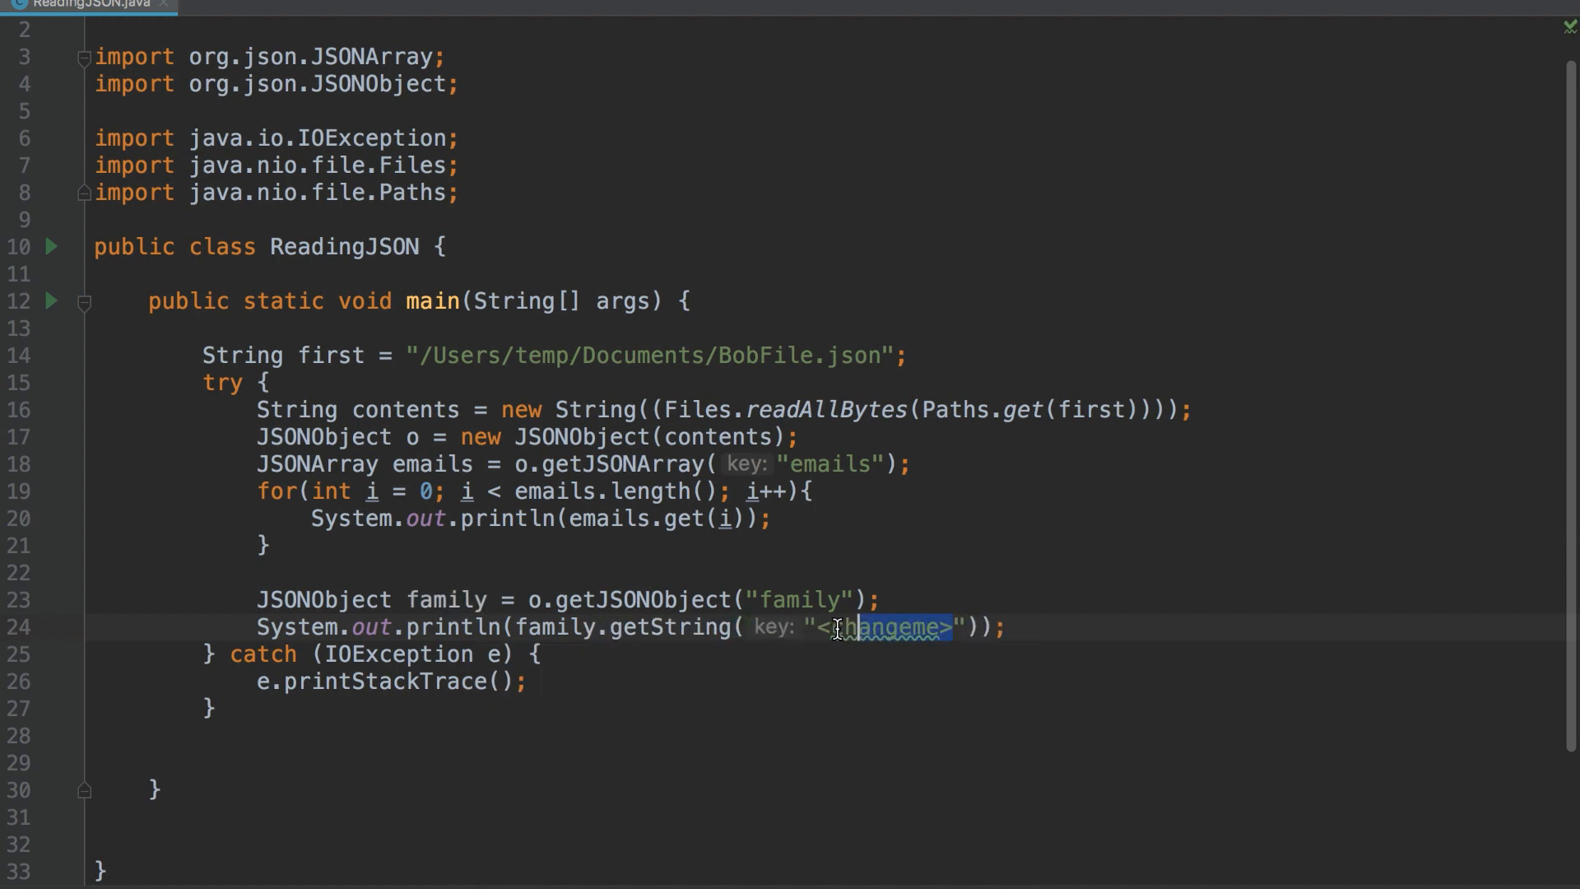
type("spouse")
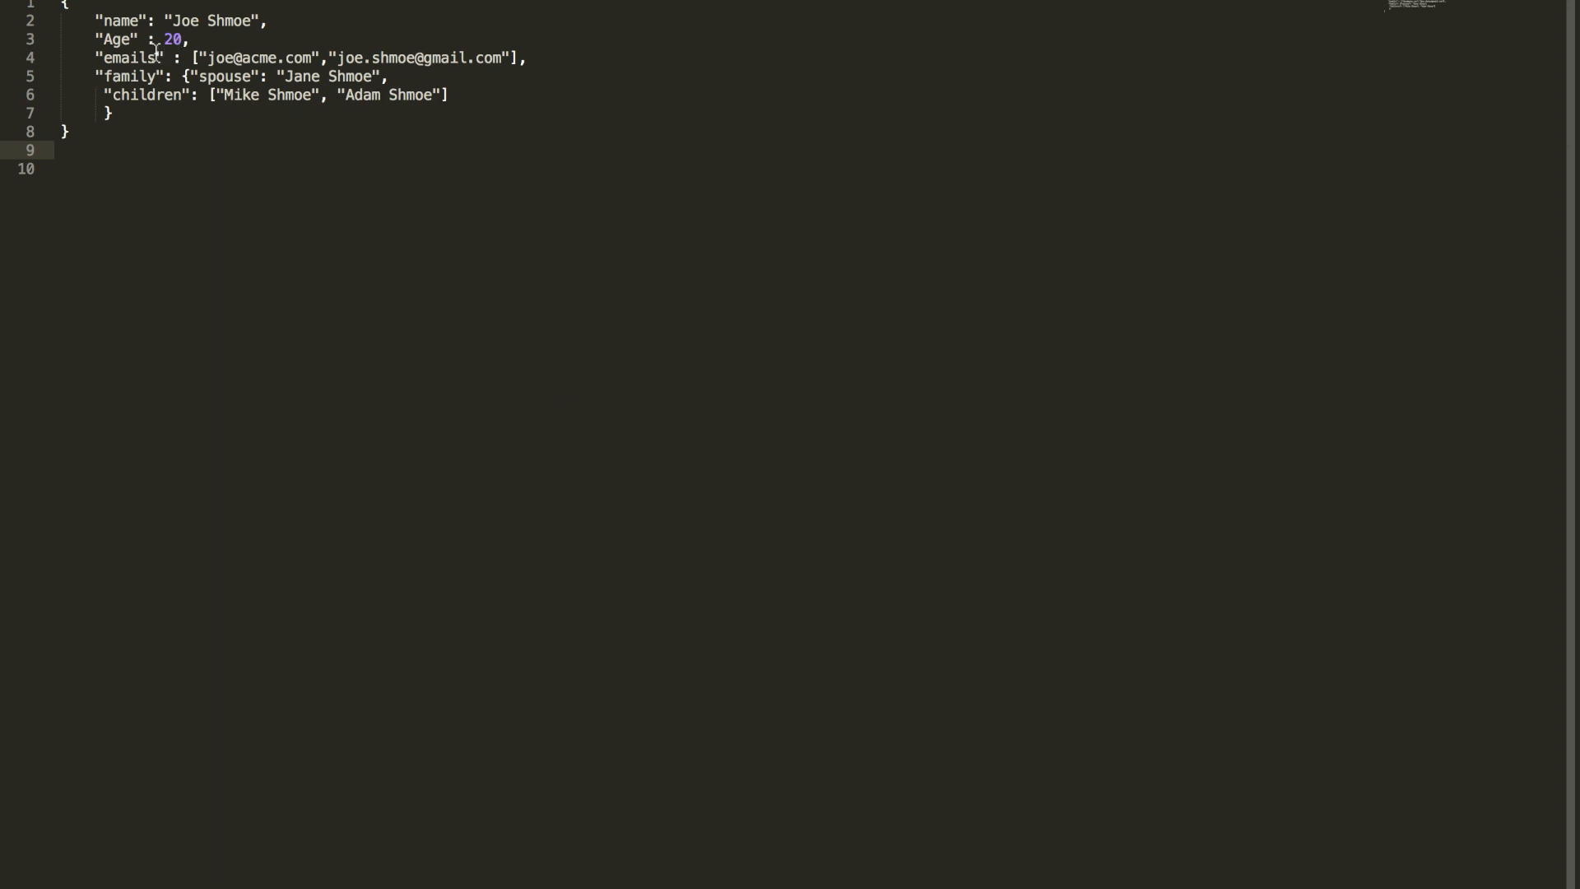
Check BobFile.json, then run ReadingJSON to print both emails and Jane Shmoe
left_click(134, 58)
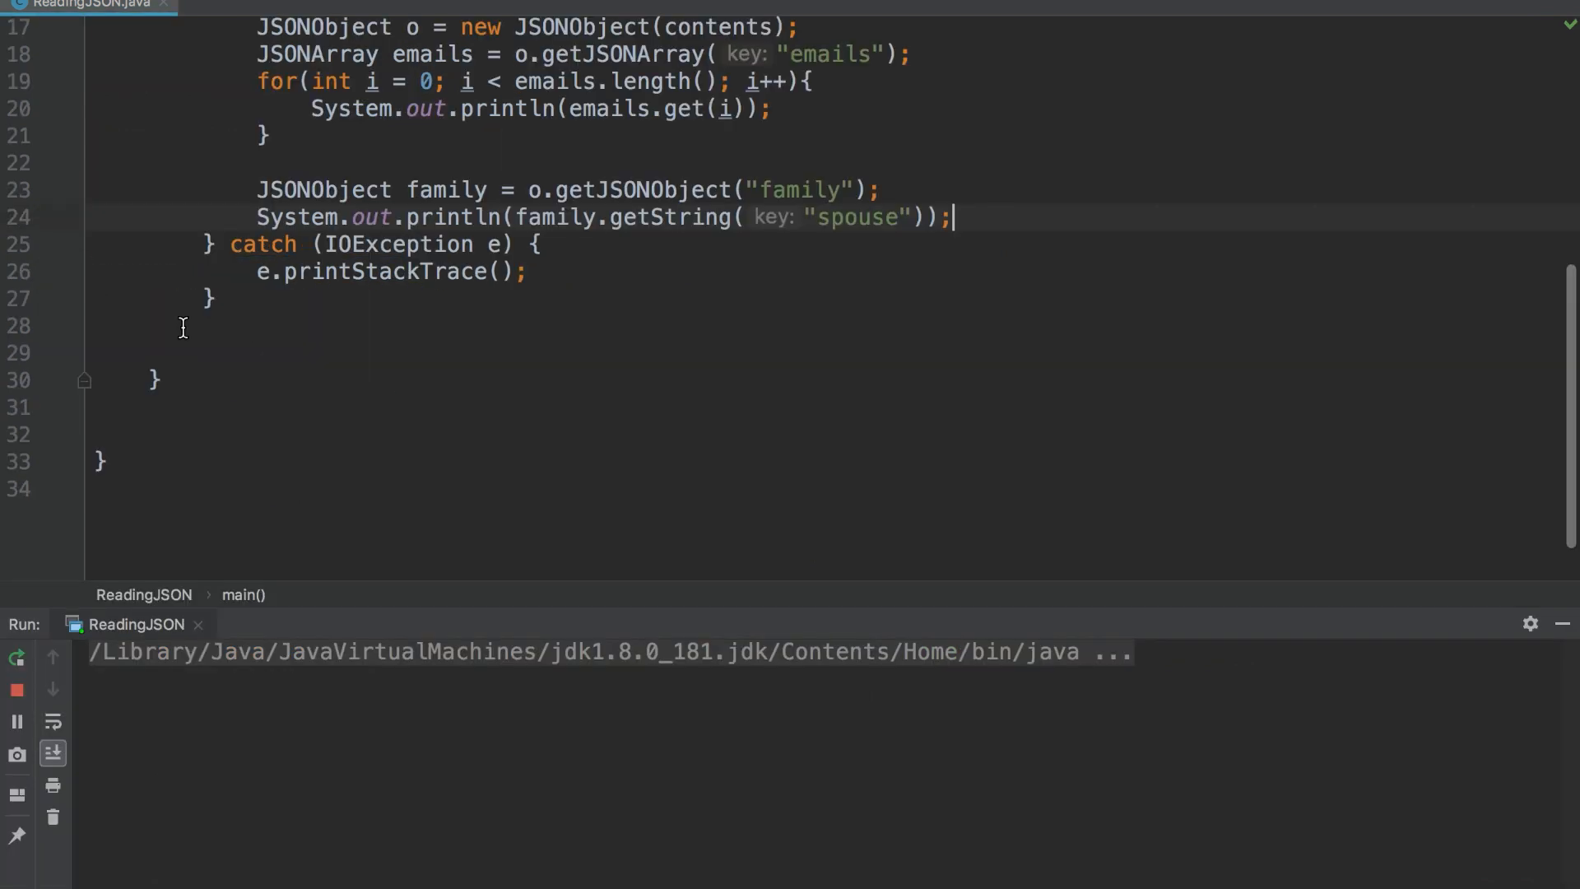
left_click(17, 659)
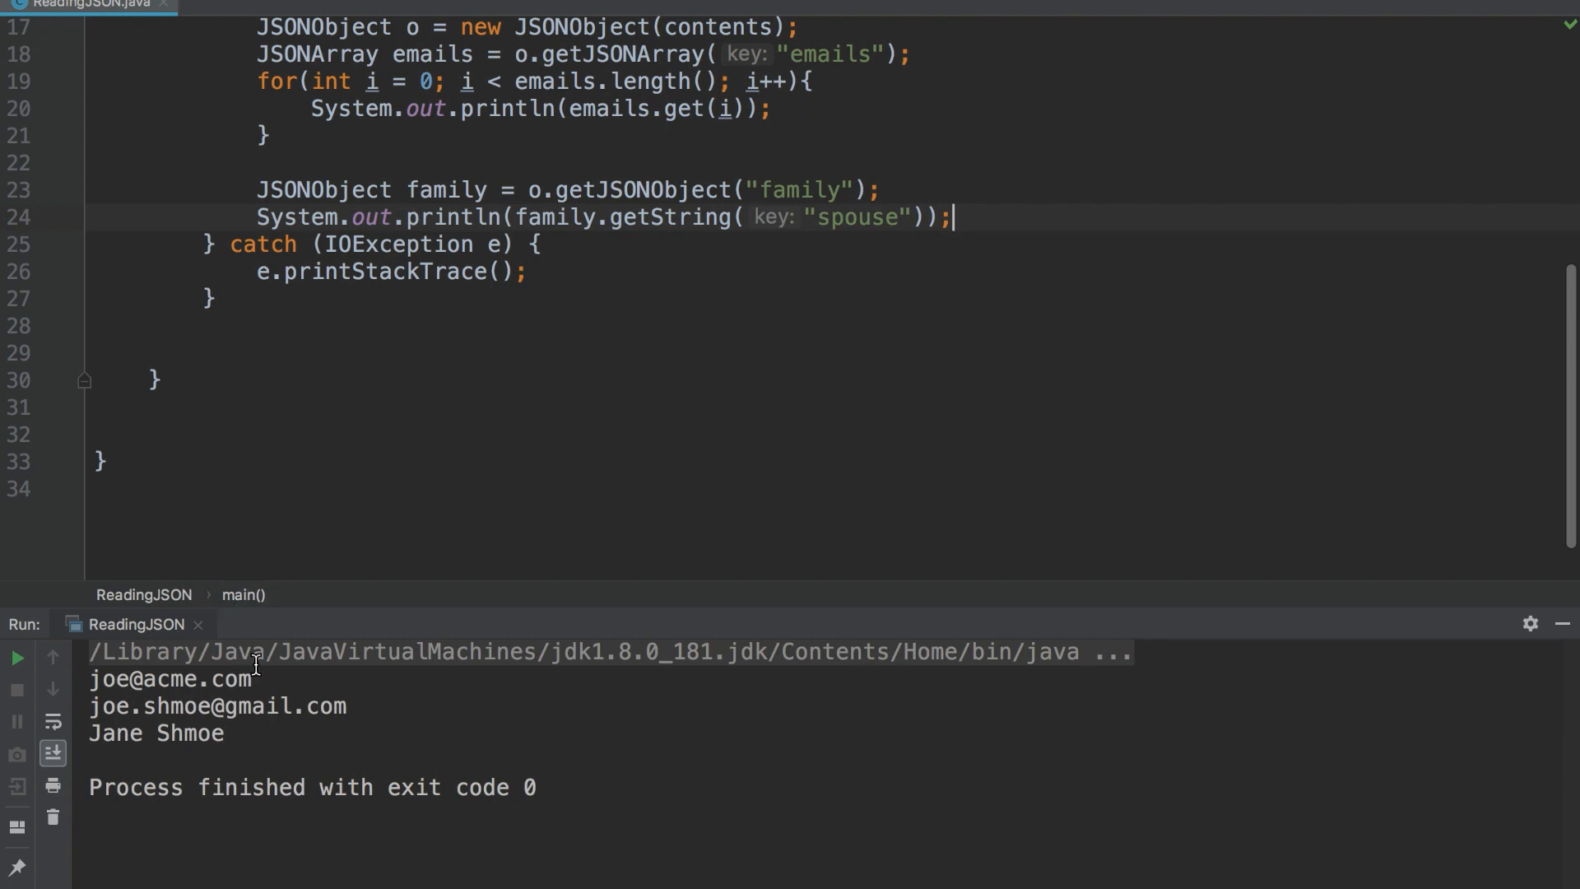